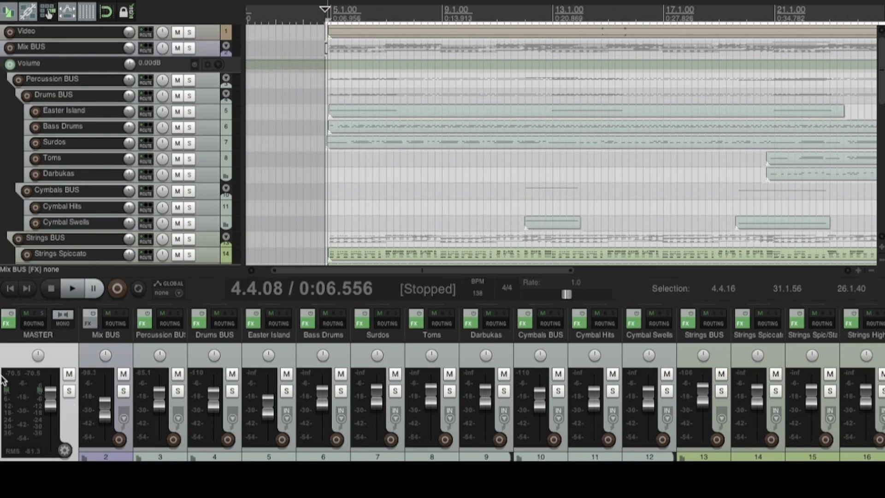
mouse_move(69, 390)
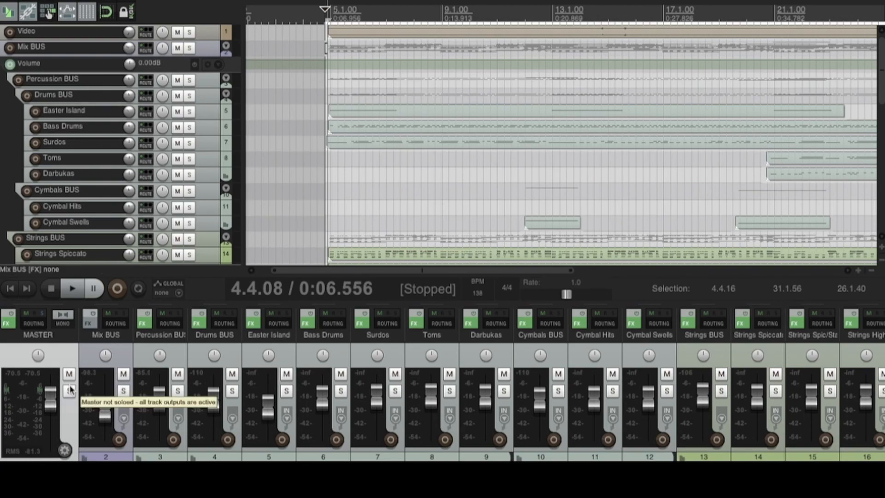
mouse_move(87, 368)
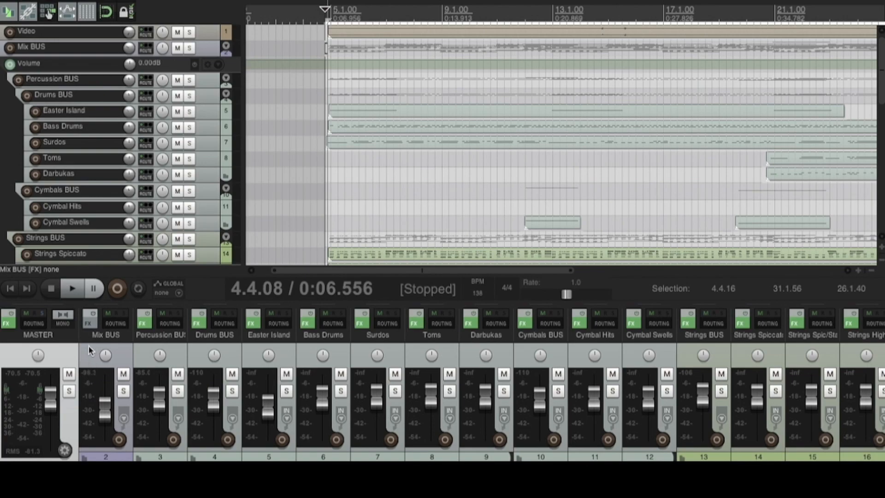
mouse_move(90, 335)
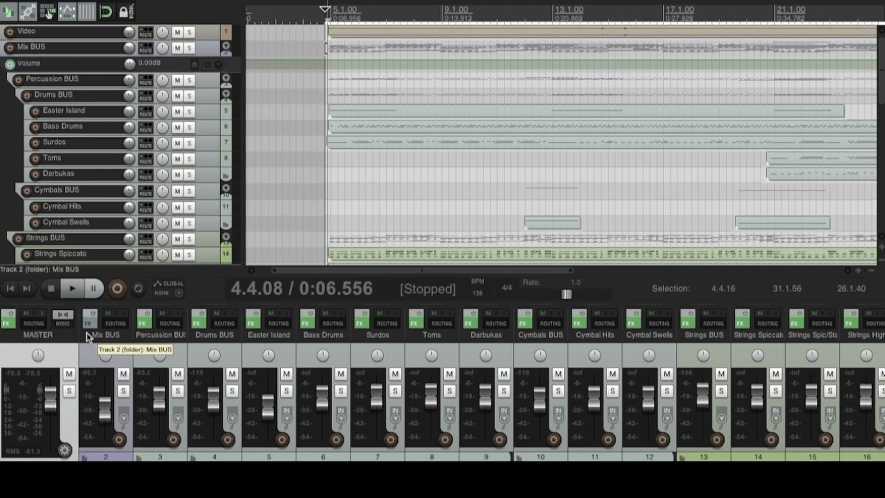
Play and stop the project twice while watching the master meter.
click(71, 288)
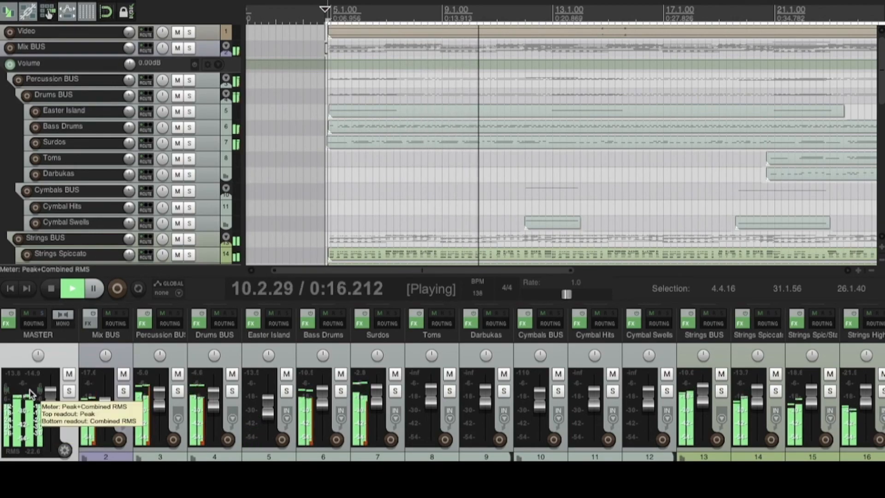
click(48, 288)
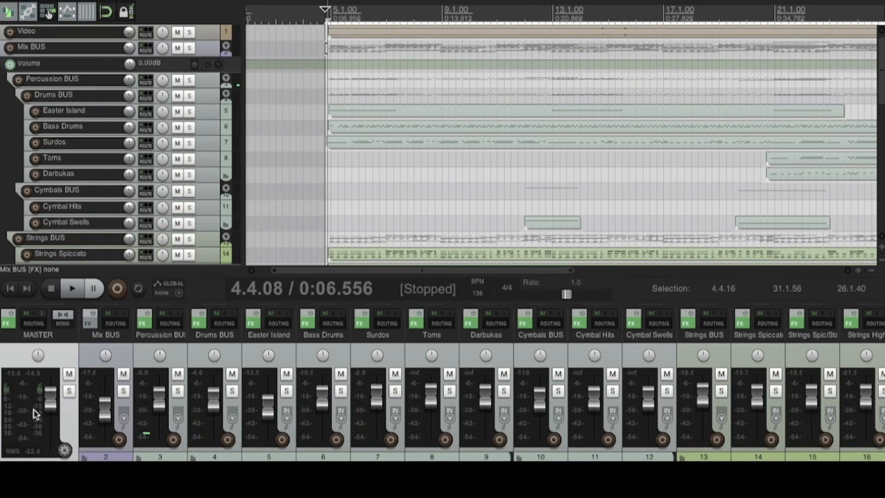
mouse_move(38, 424)
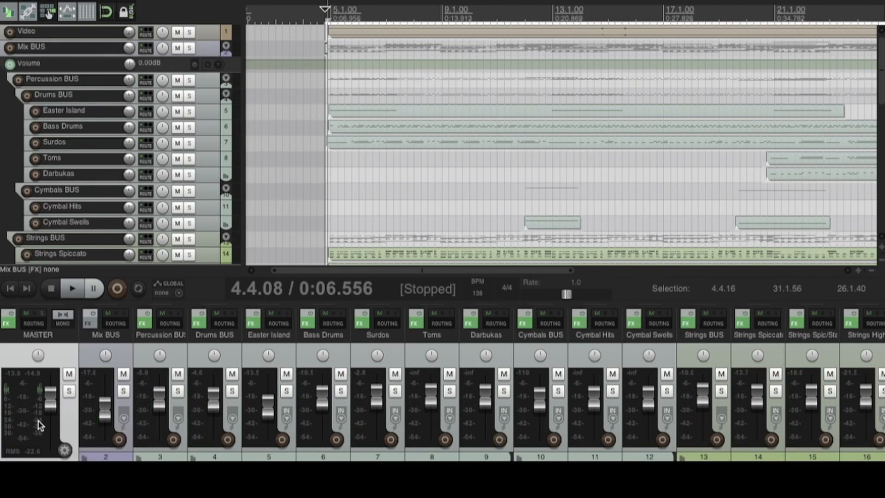
mouse_move(40, 422)
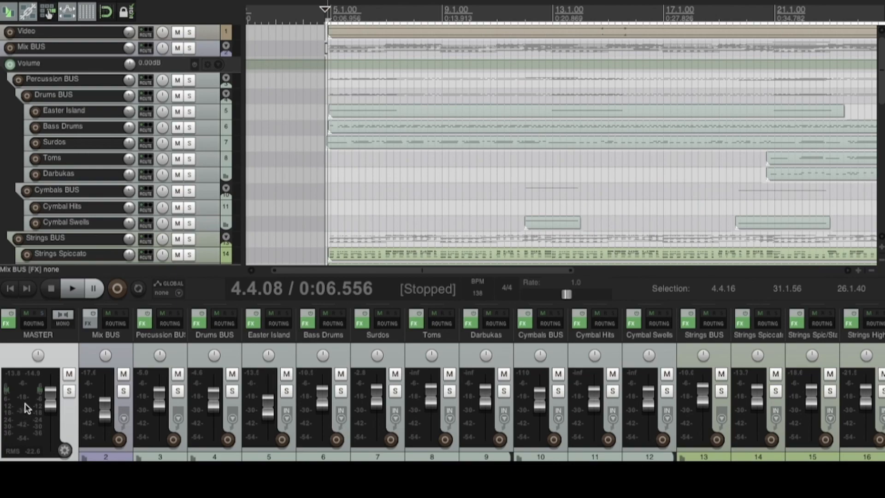
click(72, 289)
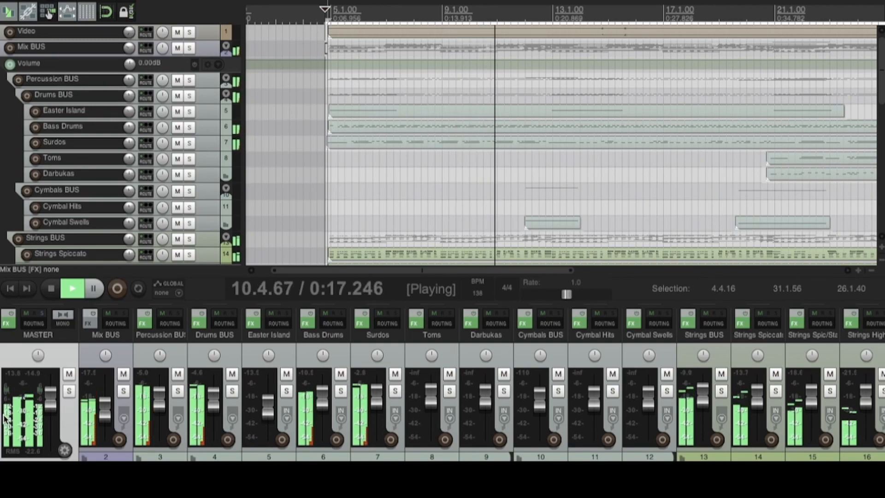
click(48, 288)
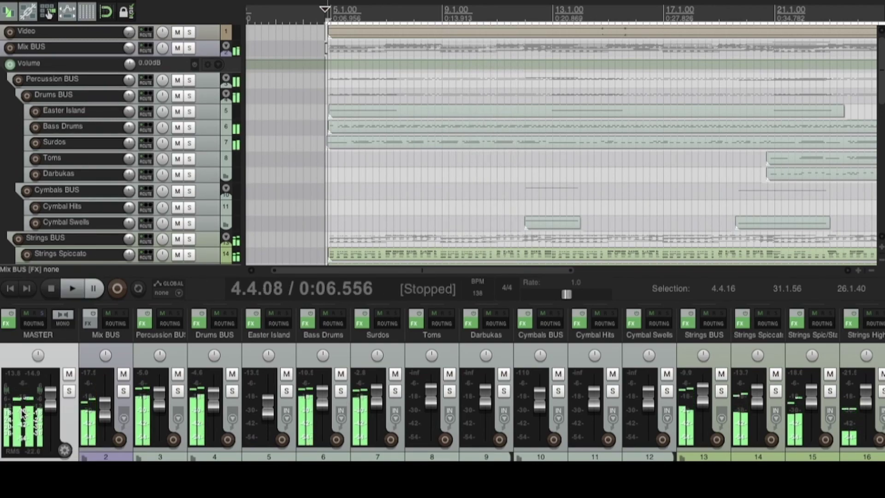
mouse_move(11, 406)
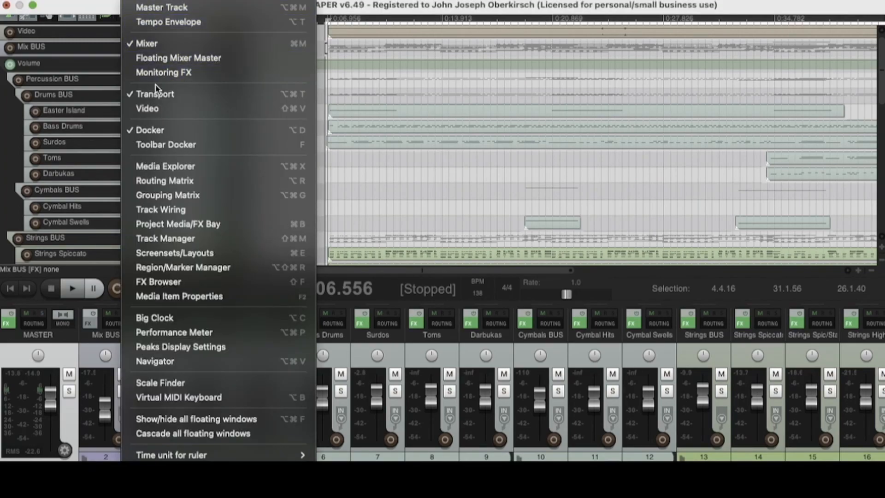
Float the master strip in its own window via Floating Mixer Master, then dock it back.
click(146, 43)
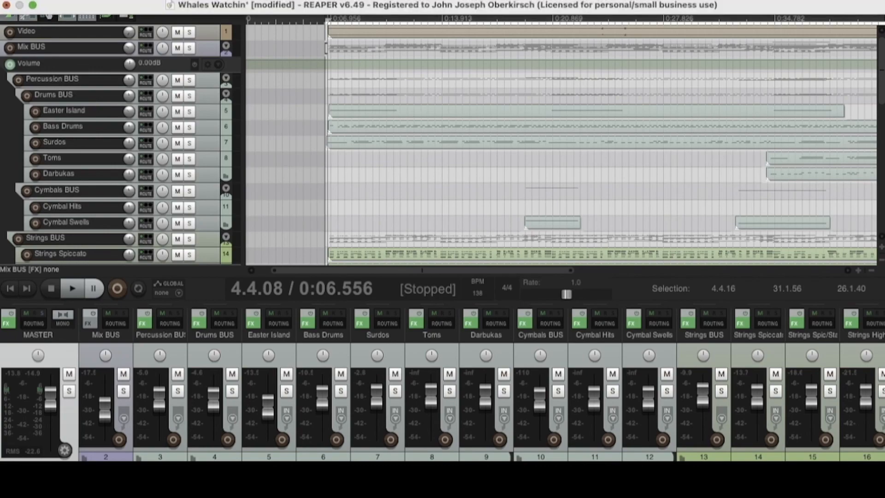
click(147, 2)
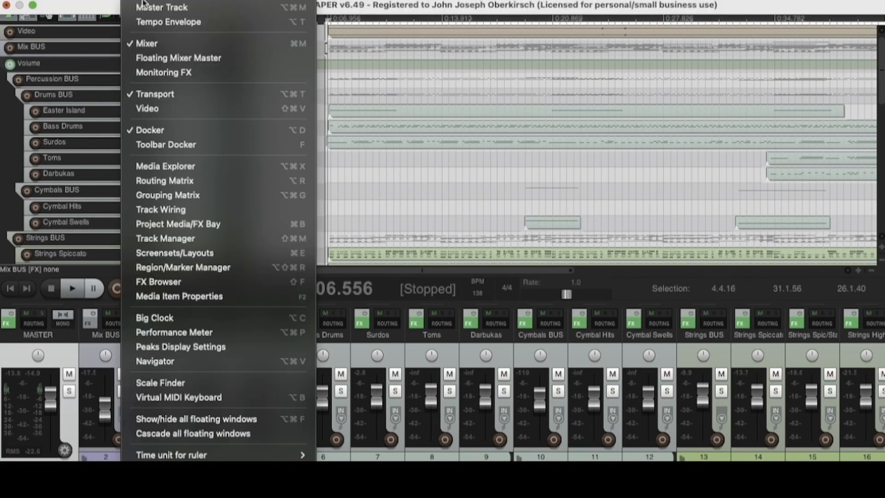
click(178, 58)
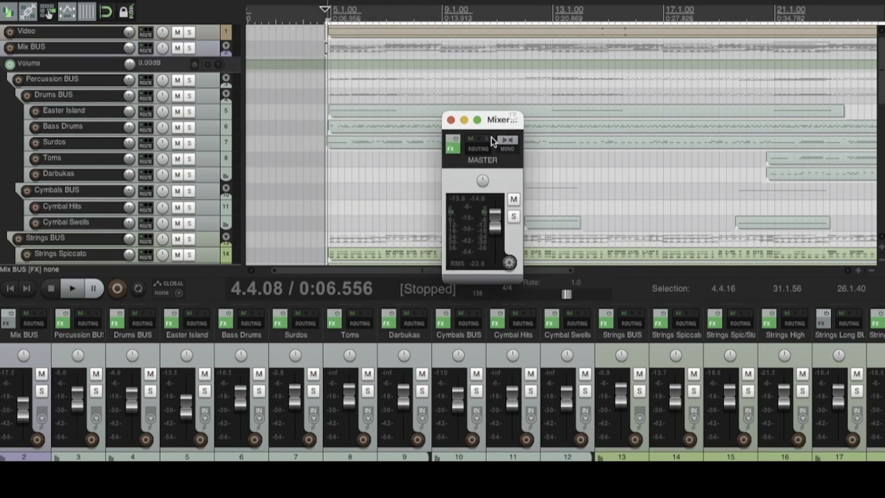
mouse_move(475, 228)
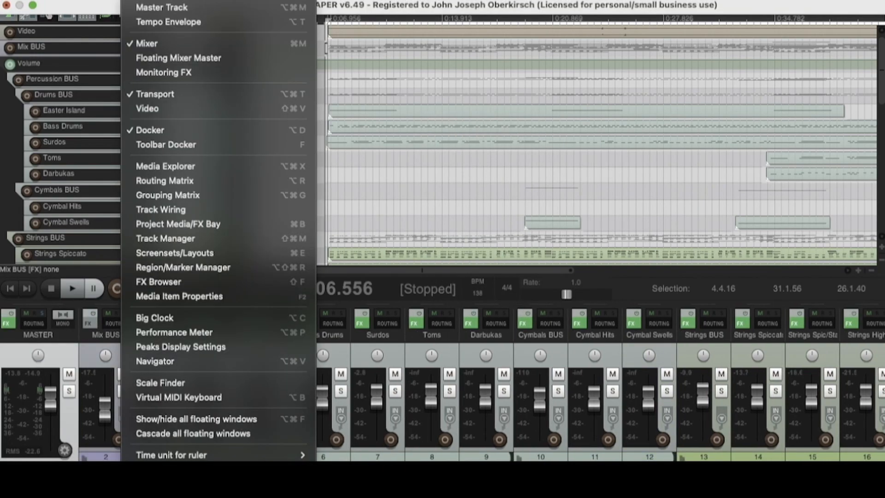
mouse_move(181, 57)
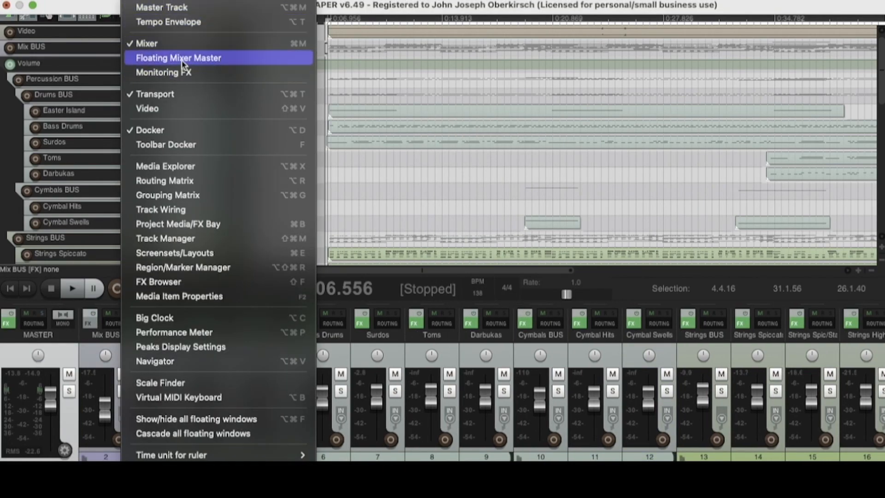
click(178, 58)
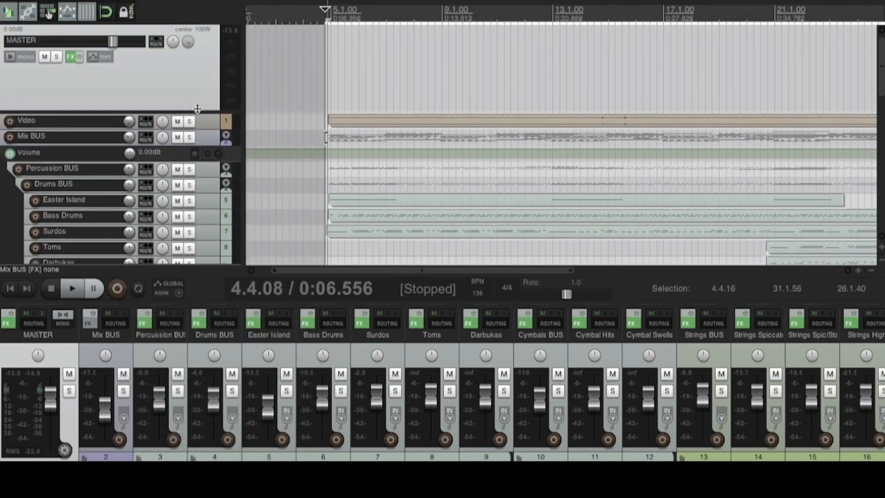
Right-click the master meter to bring up its Master VU settings option.
right_click(68, 79)
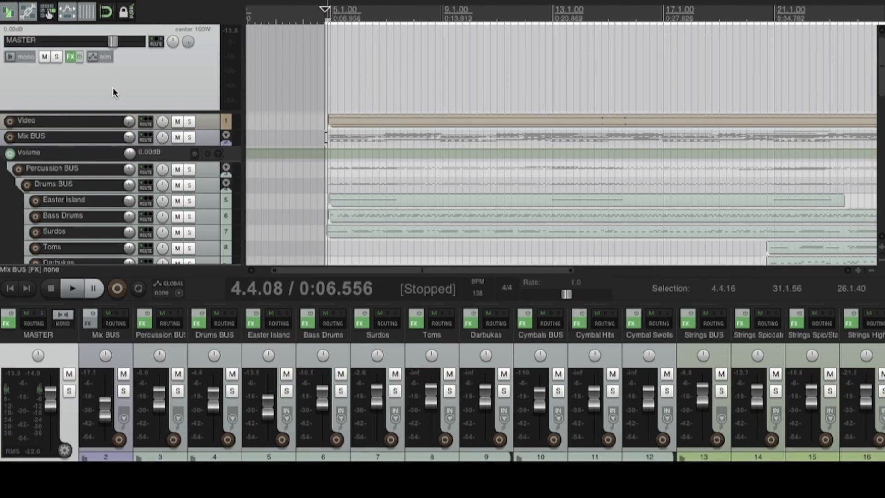
mouse_move(24, 368)
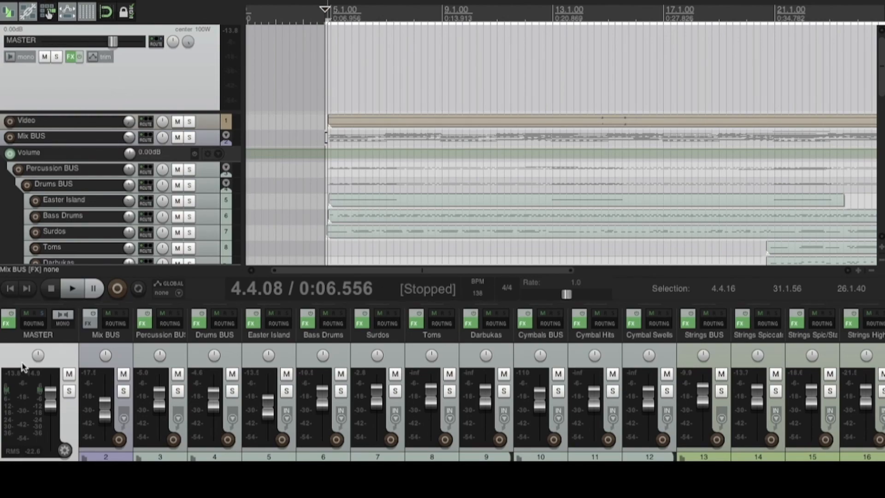
mouse_move(30, 356)
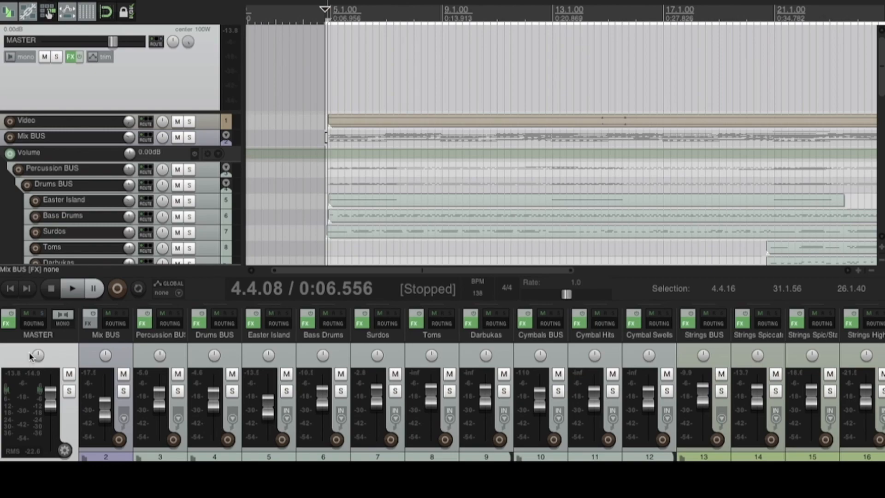
mouse_move(26, 401)
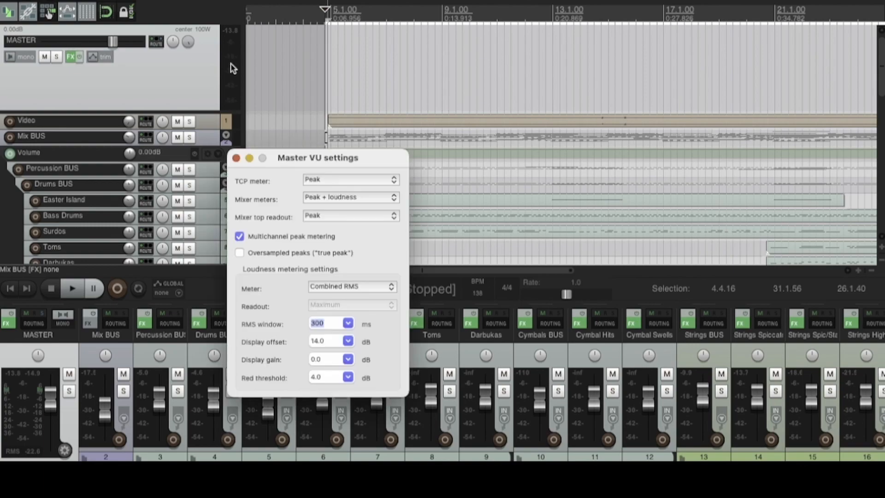
Move the settings window aside, try Loudness for the track-list meter, then return to Peak.
click(236, 157)
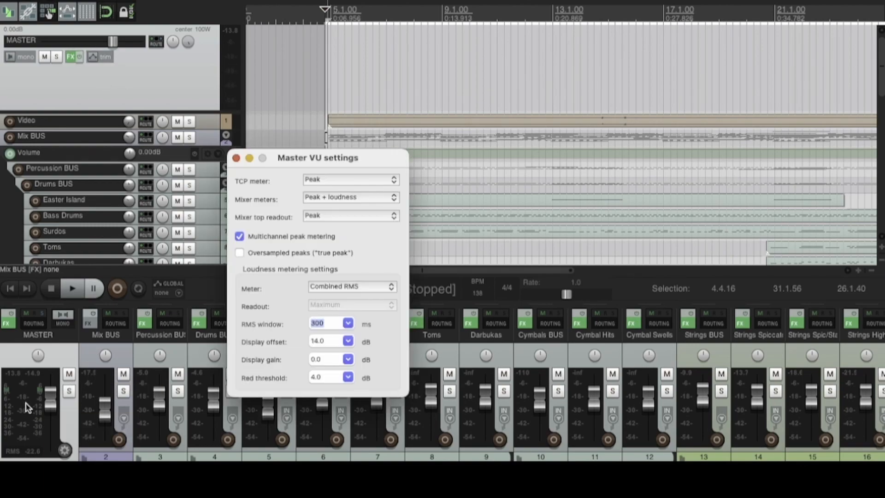
drag(317, 158, 251, 166)
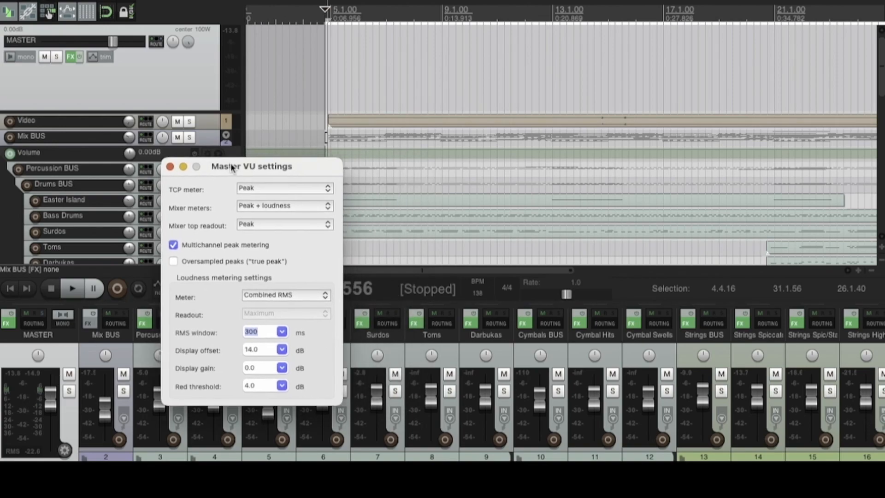
drag(252, 165, 220, 154)
text(0)
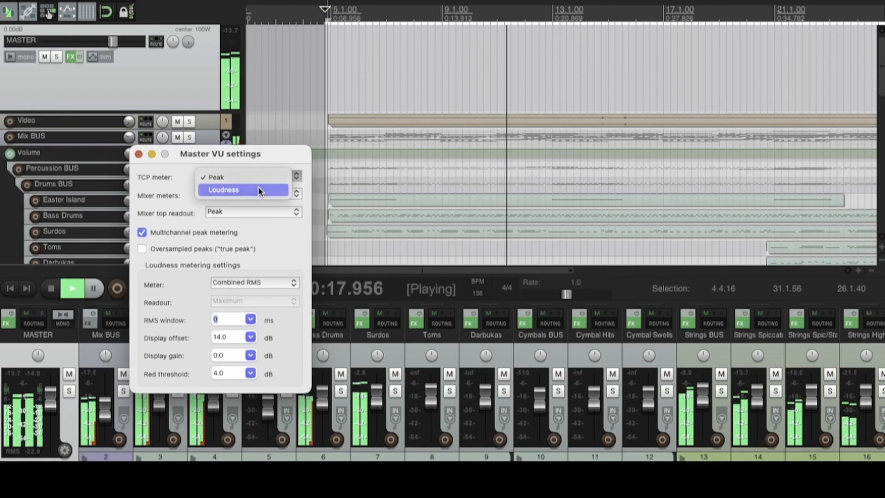
click(224, 189)
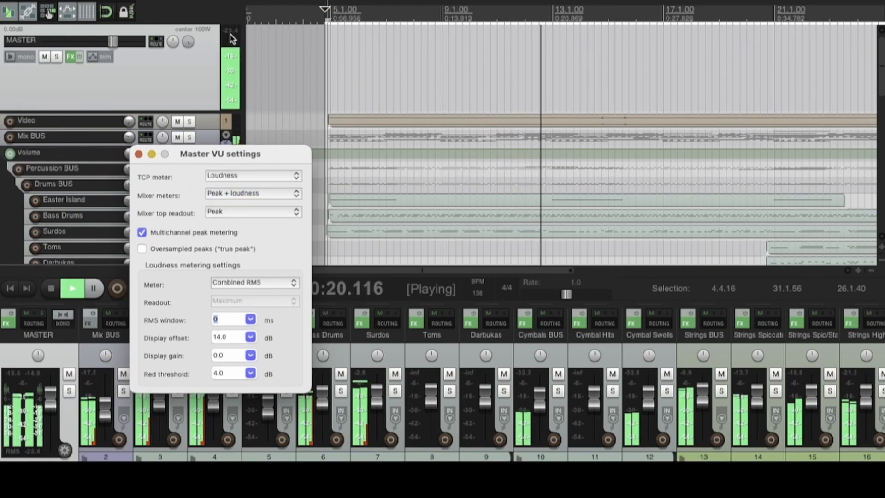
mouse_move(206, 89)
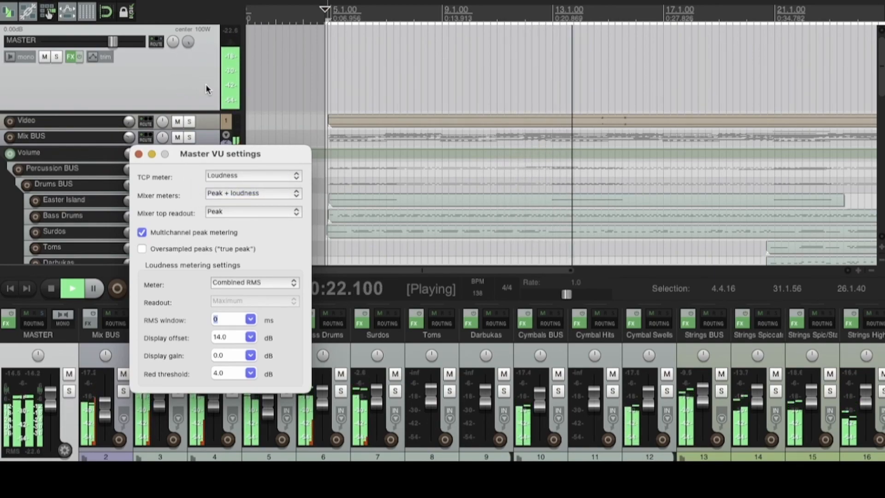
click(252, 176)
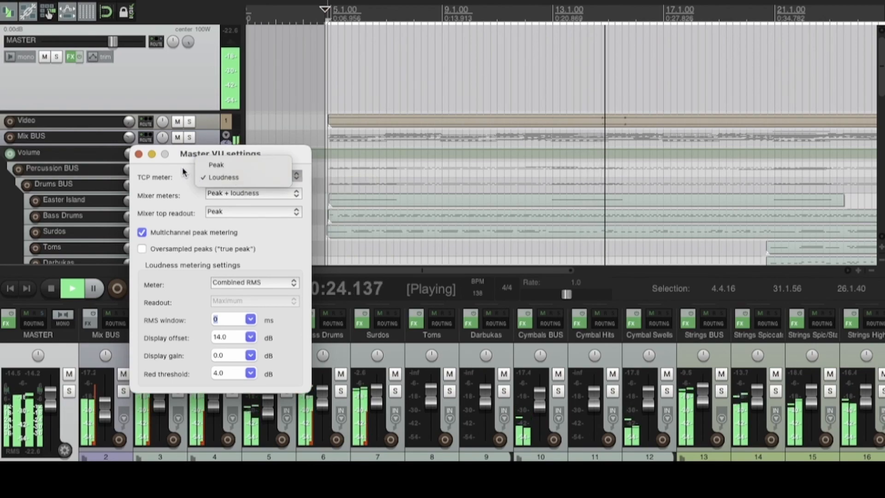
click(223, 177)
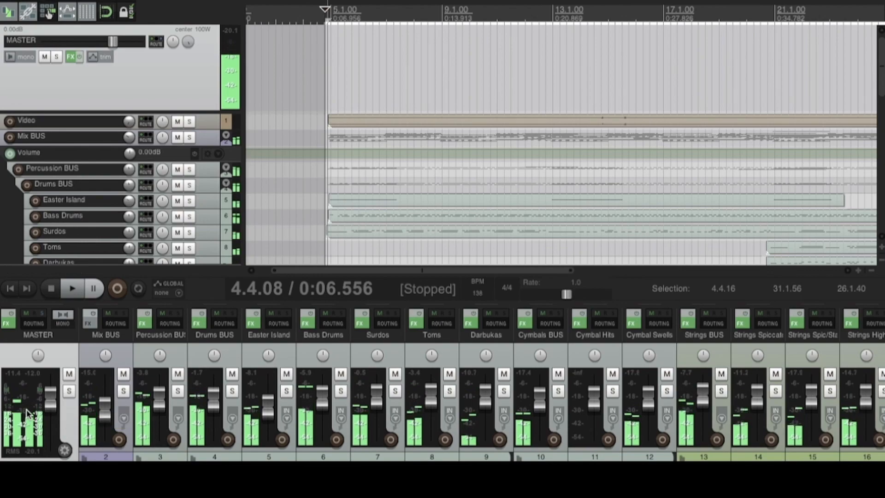
Reopen the master meter settings, try other mixer meter modes, then choose Peak + loudness.
click(244, 177)
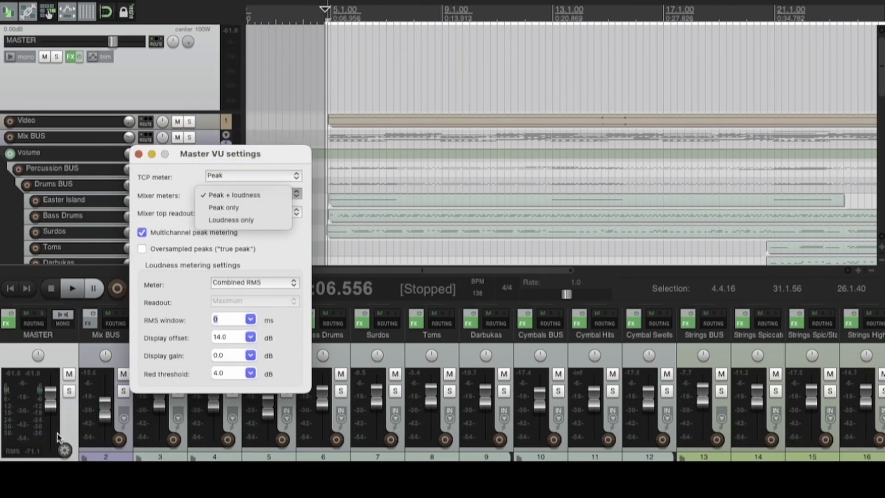
mouse_move(224, 207)
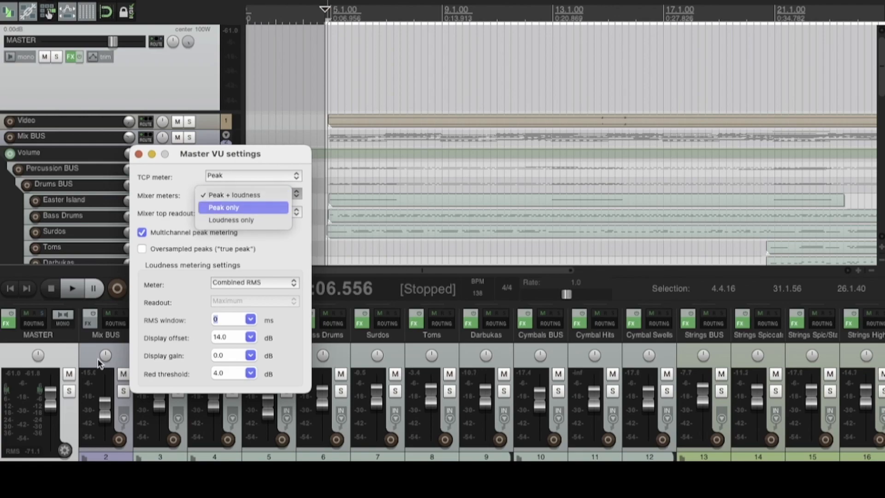
click(71, 289)
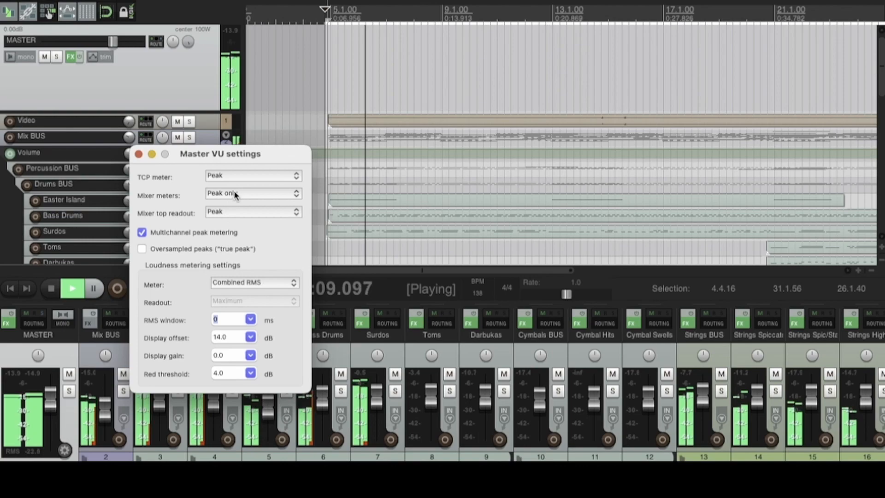
click(252, 194)
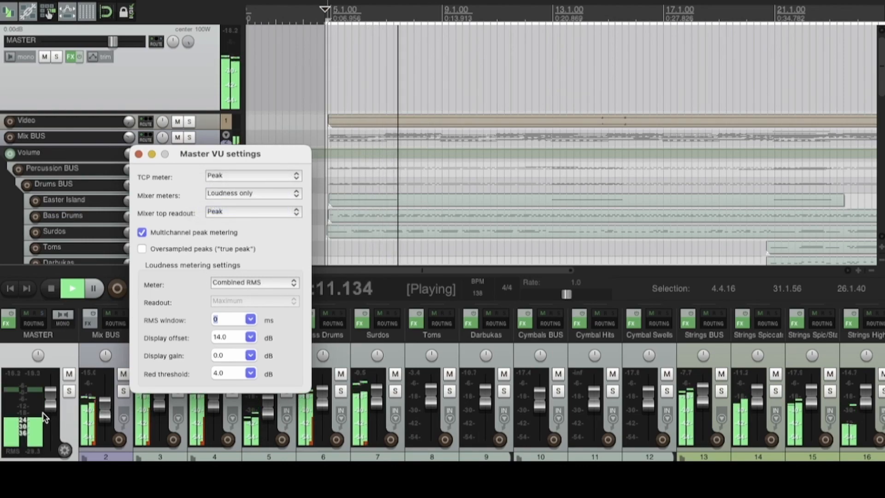
click(252, 195)
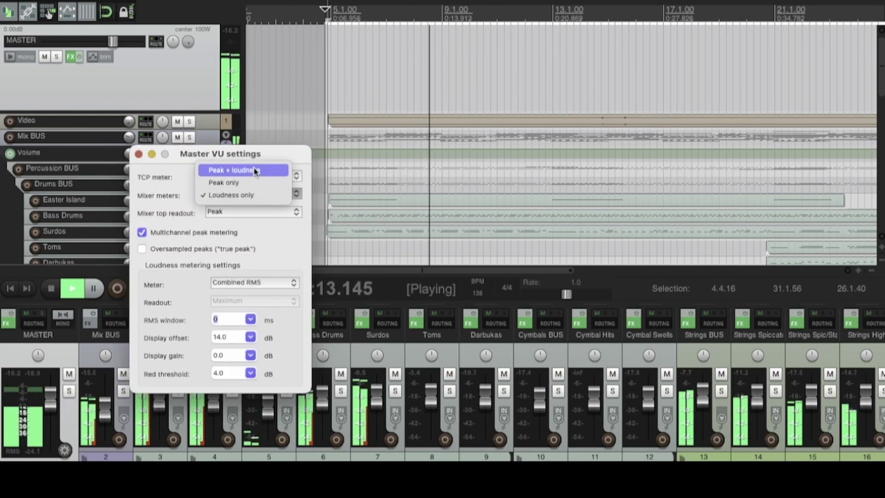
click(231, 170)
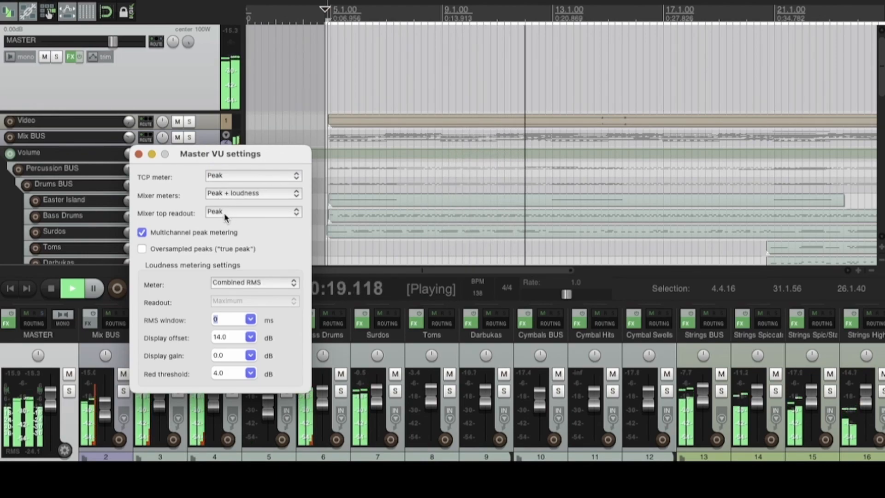
click(252, 213)
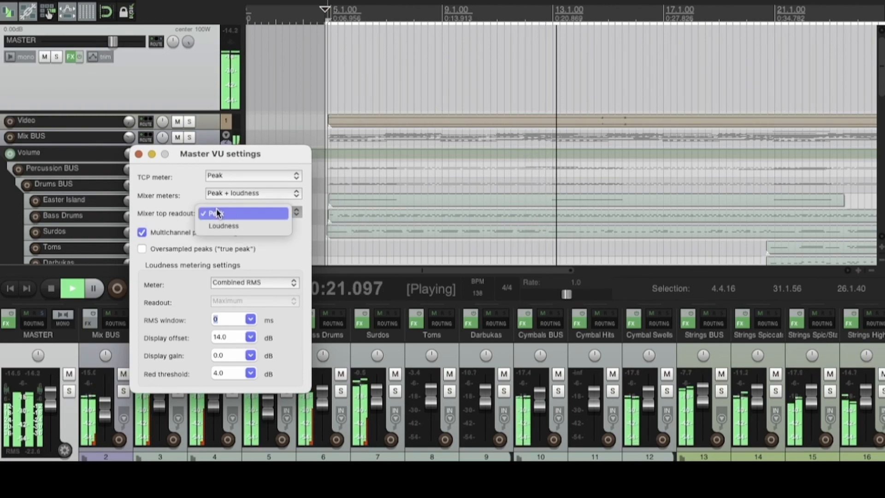
mouse_move(223, 226)
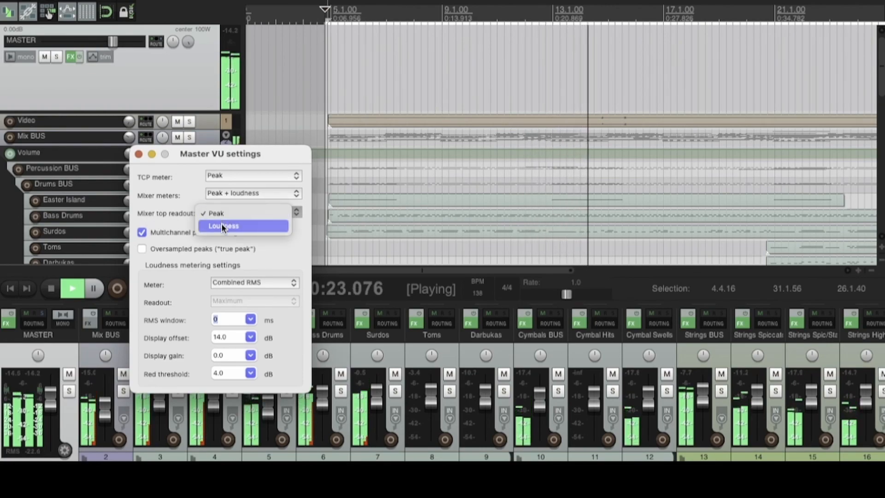
click(223, 226)
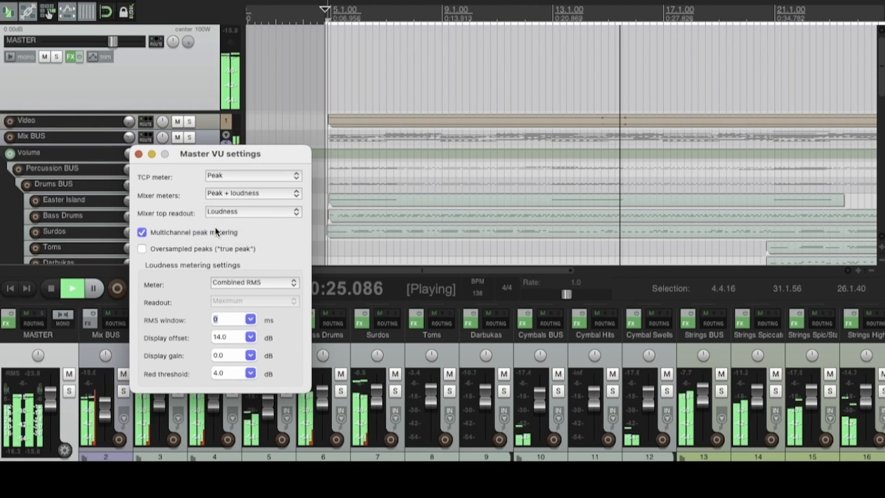
mouse_move(5, 380)
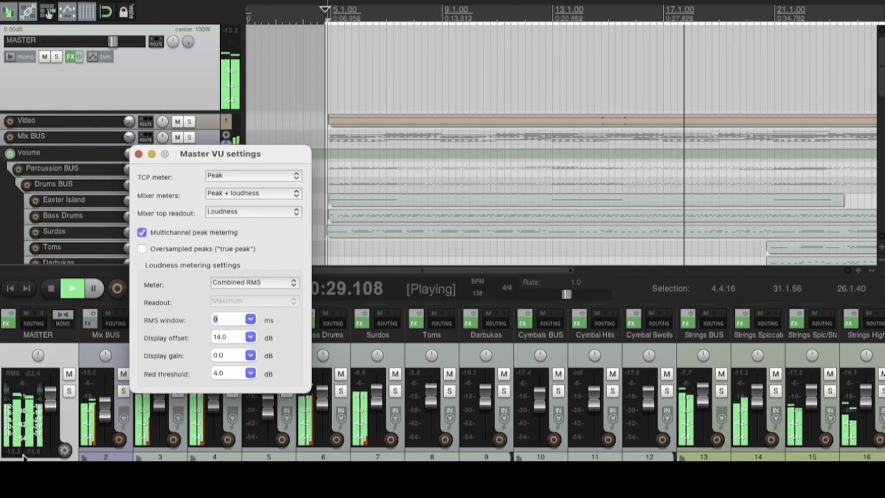
click(252, 213)
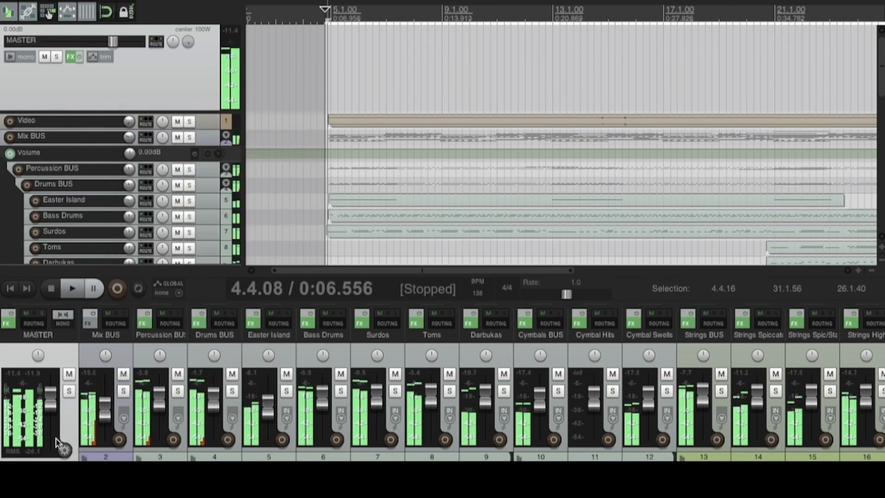
mouse_move(28, 429)
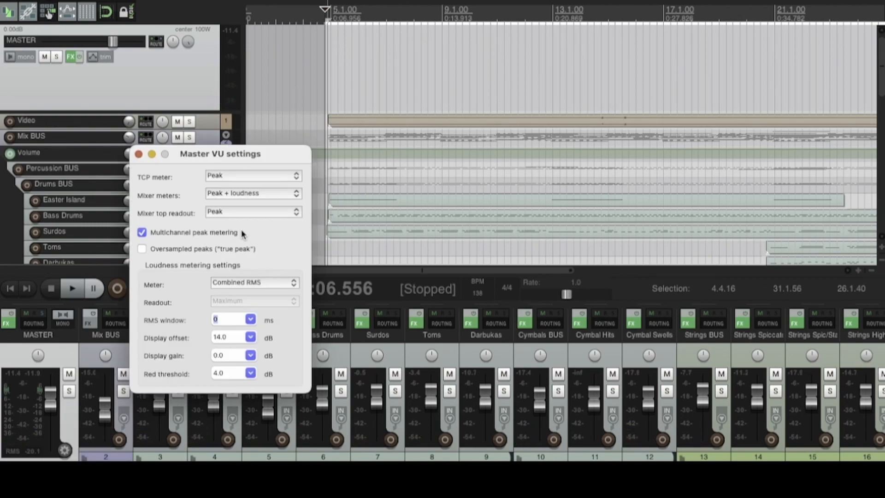
drag(219, 154, 333, 153)
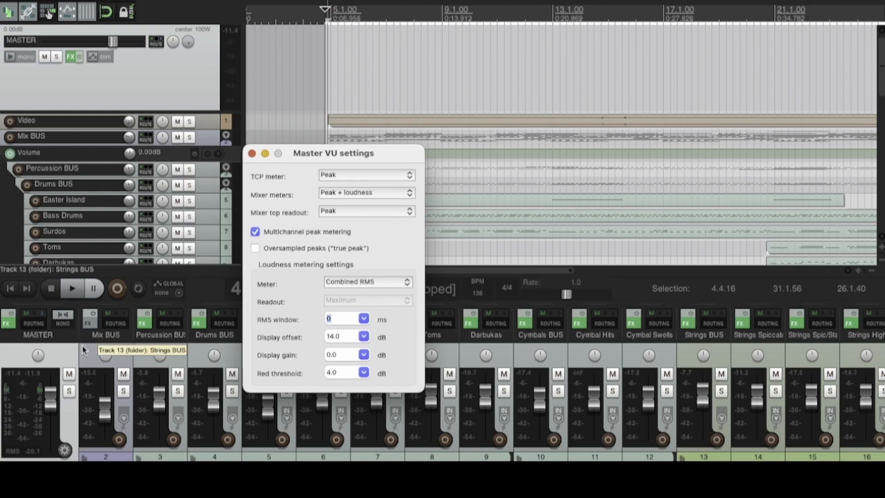
click(252, 153)
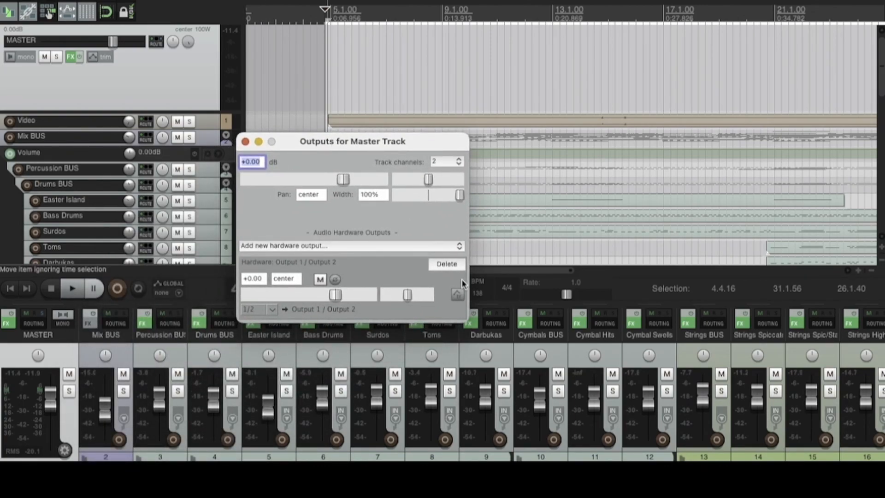
mouse_move(454, 169)
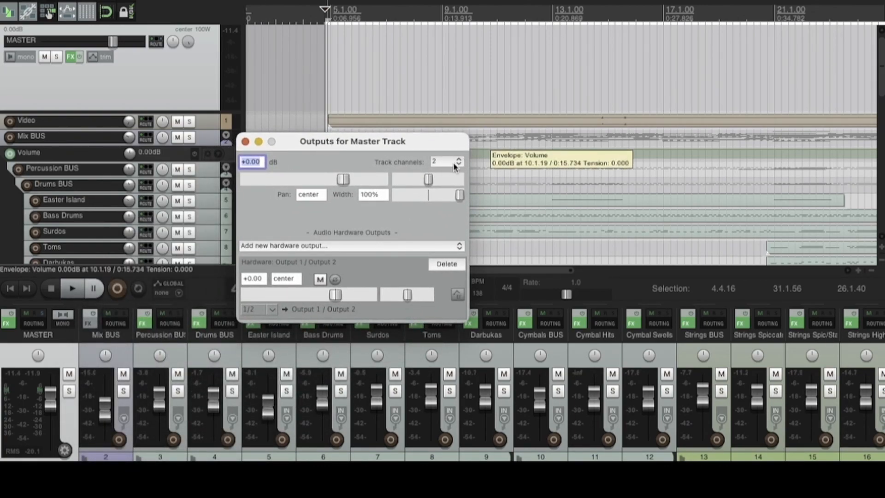
click(459, 159)
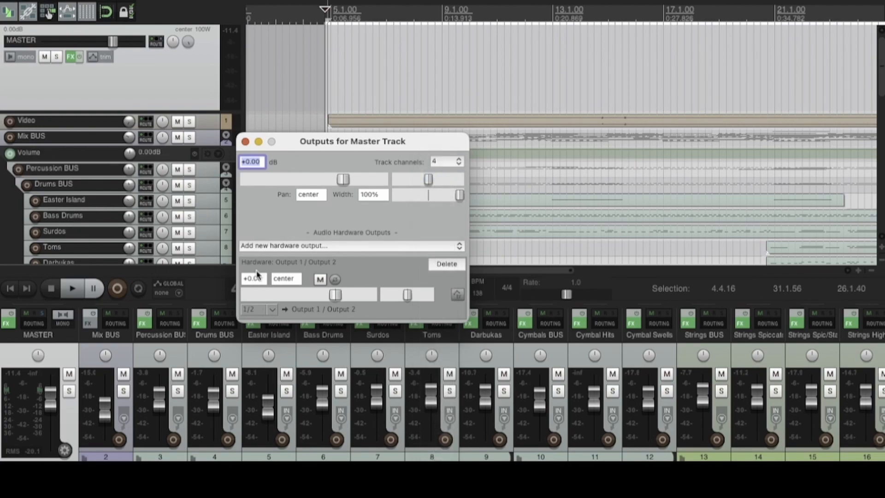
click(73, 288)
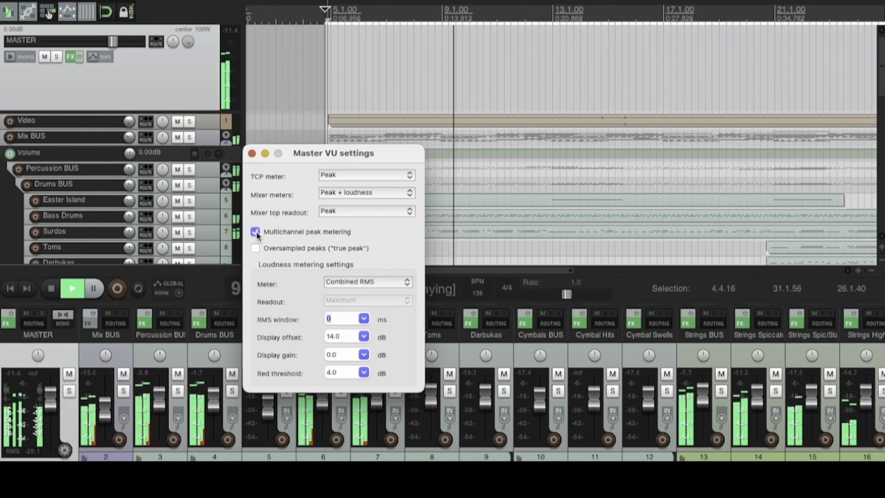
click(254, 231)
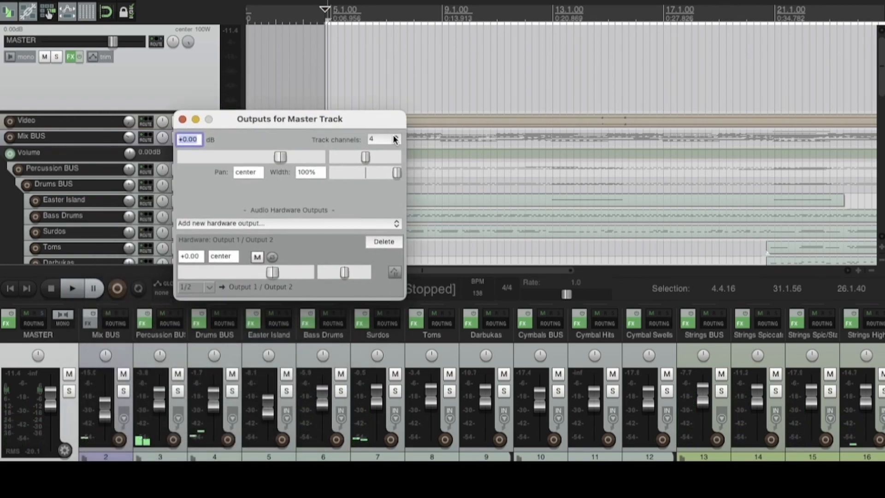
click(397, 141)
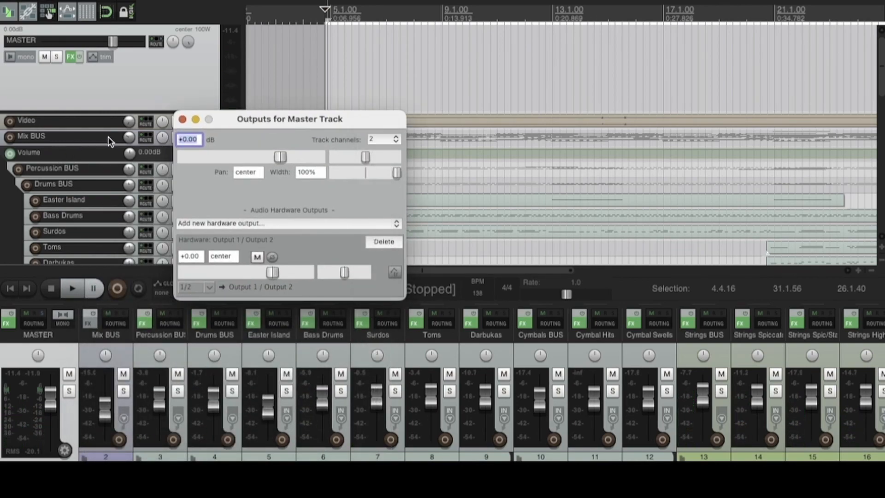
click(183, 118)
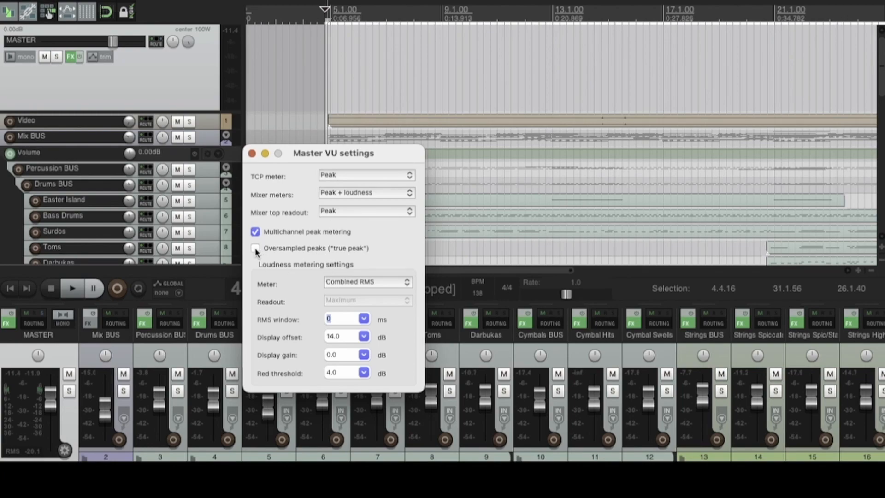
Turn on oversampled true-peak metering, watch it during playback, then switch it off.
click(255, 248)
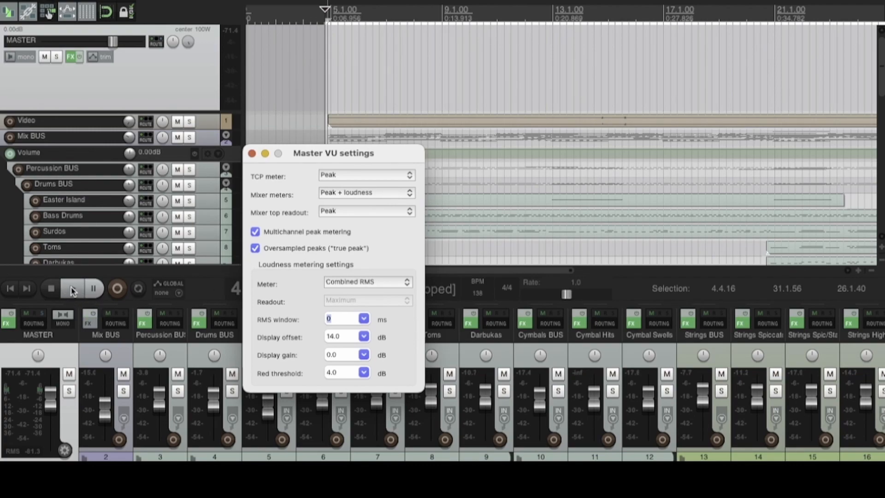
mouse_move(72, 289)
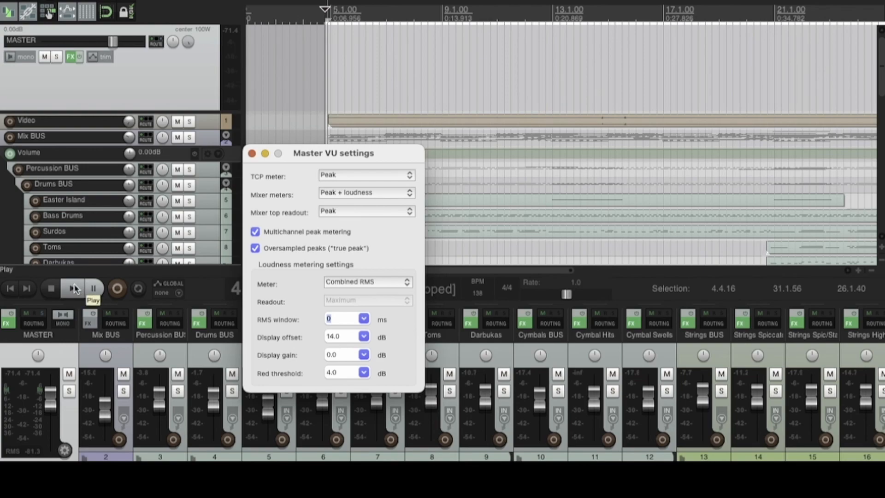
click(72, 288)
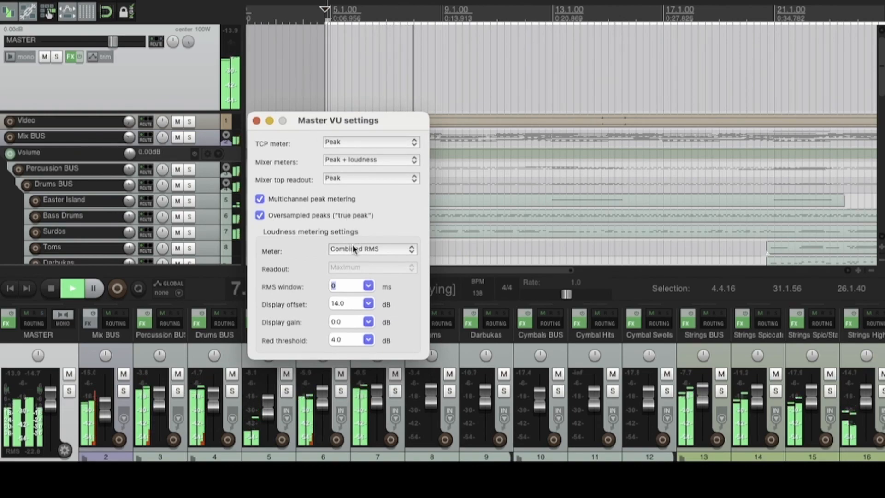
click(259, 215)
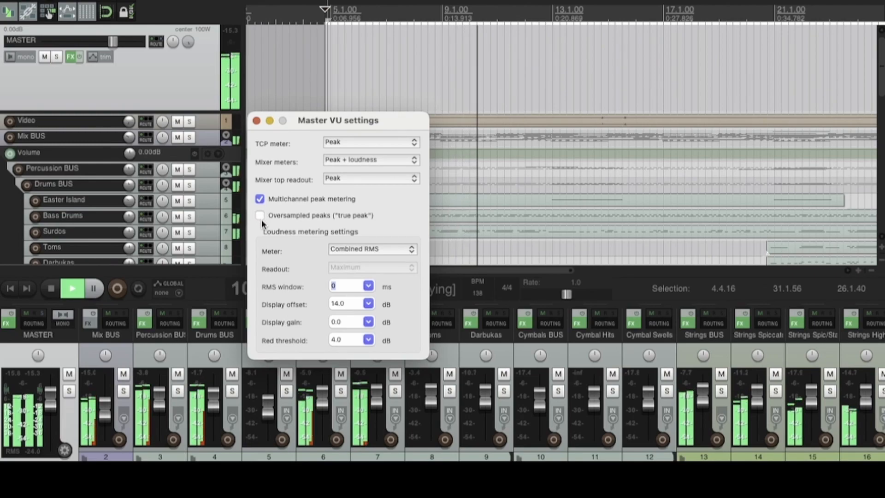
click(260, 215)
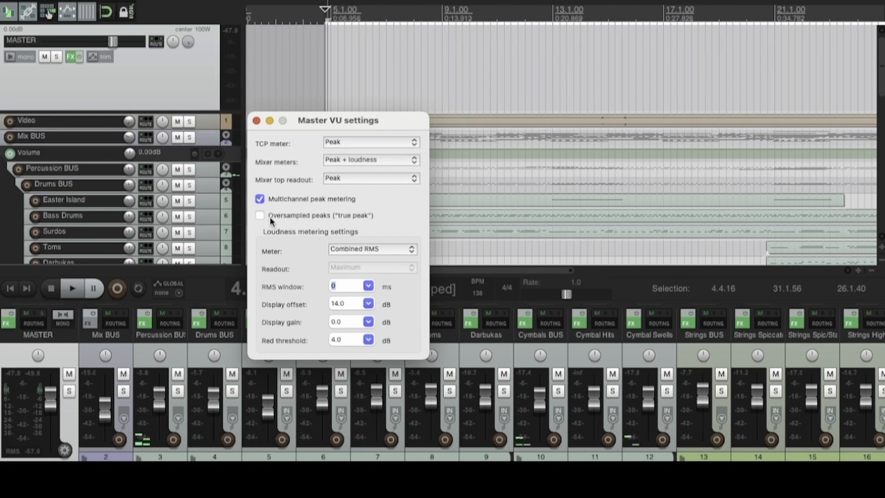
mouse_move(306, 236)
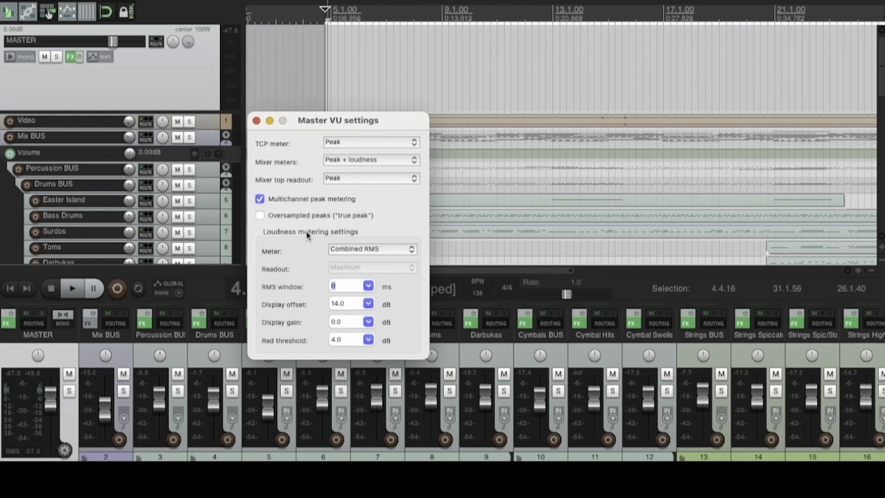
mouse_move(292, 208)
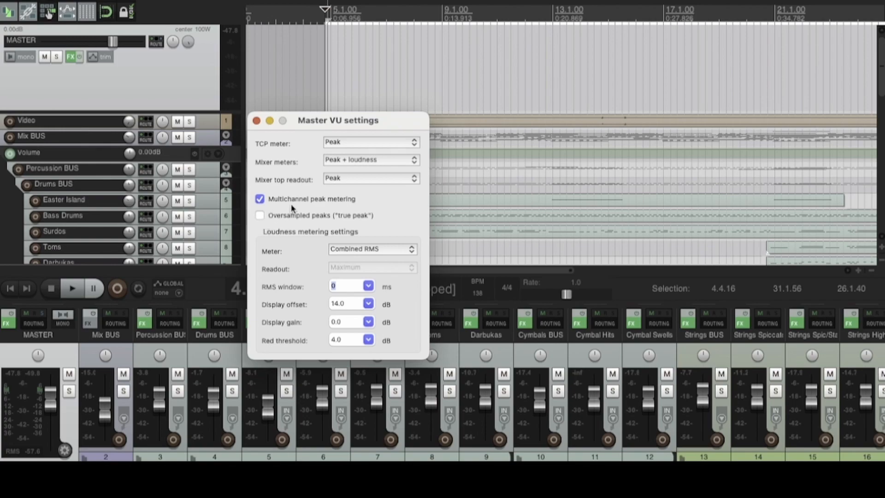
mouse_move(272, 234)
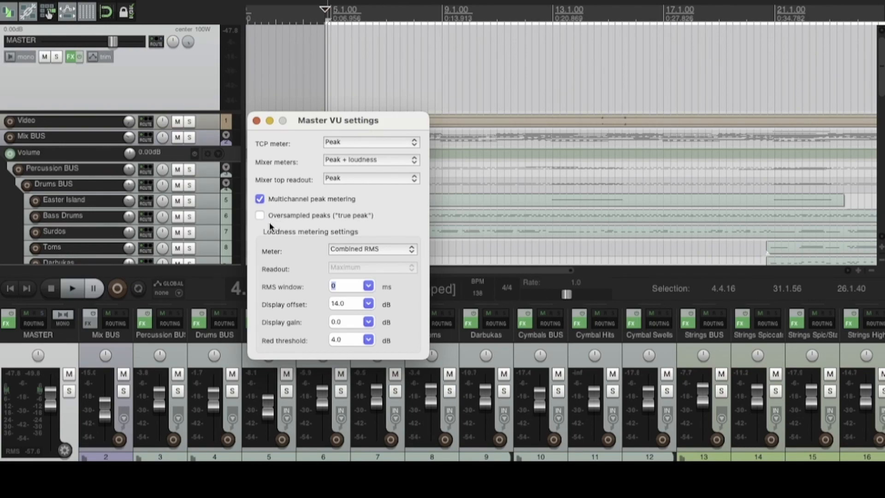
mouse_move(278, 248)
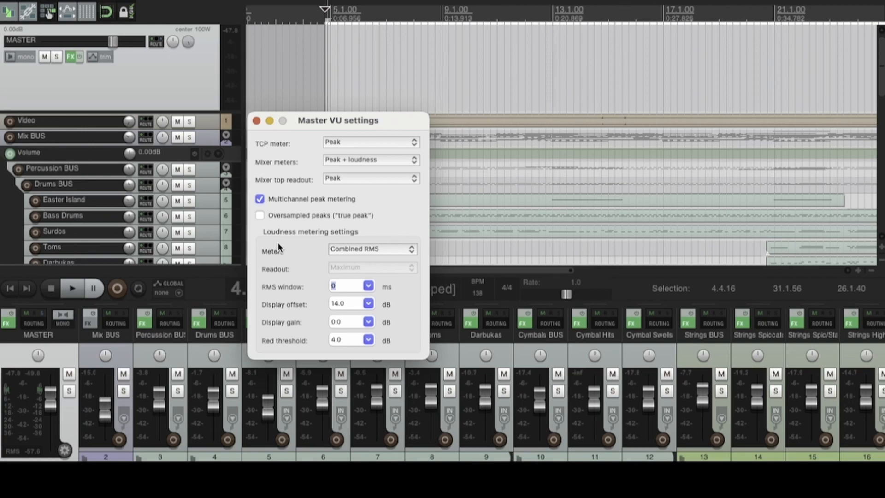
mouse_move(314, 241)
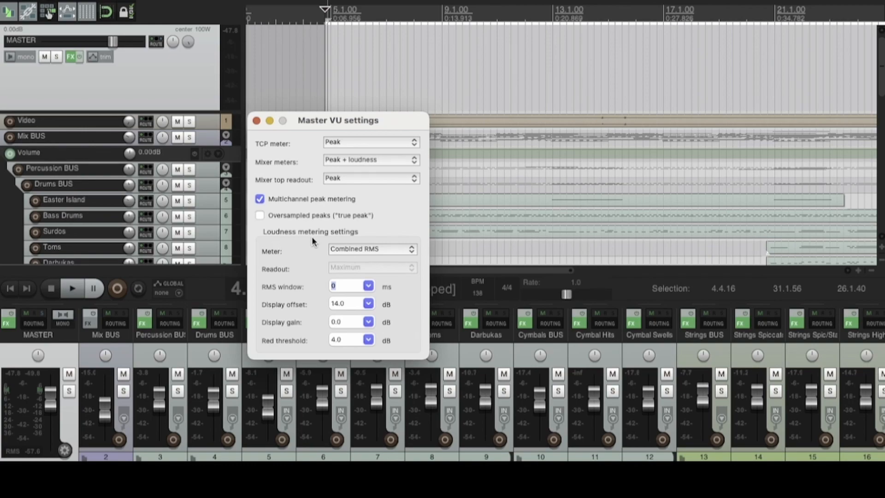
mouse_move(294, 236)
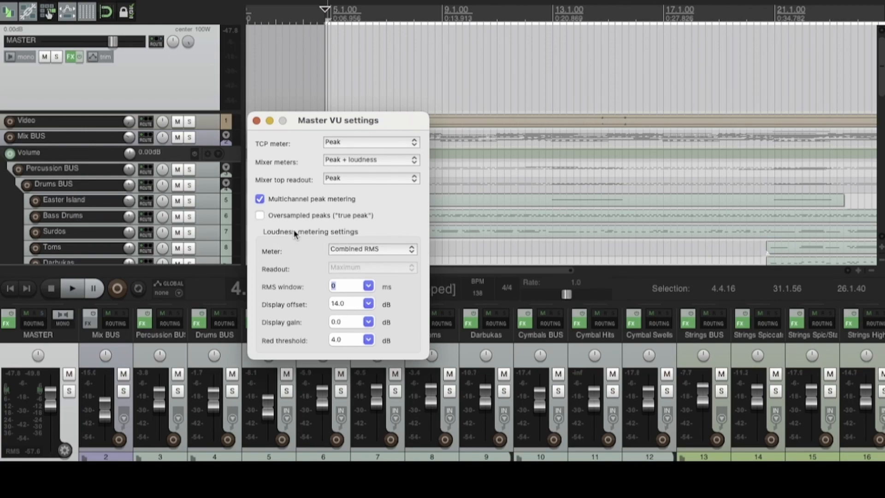
mouse_move(359, 236)
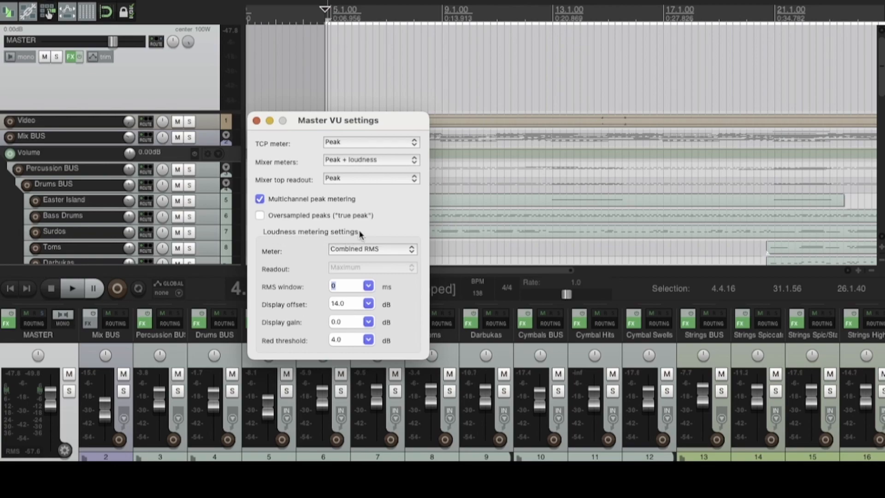
mouse_move(292, 239)
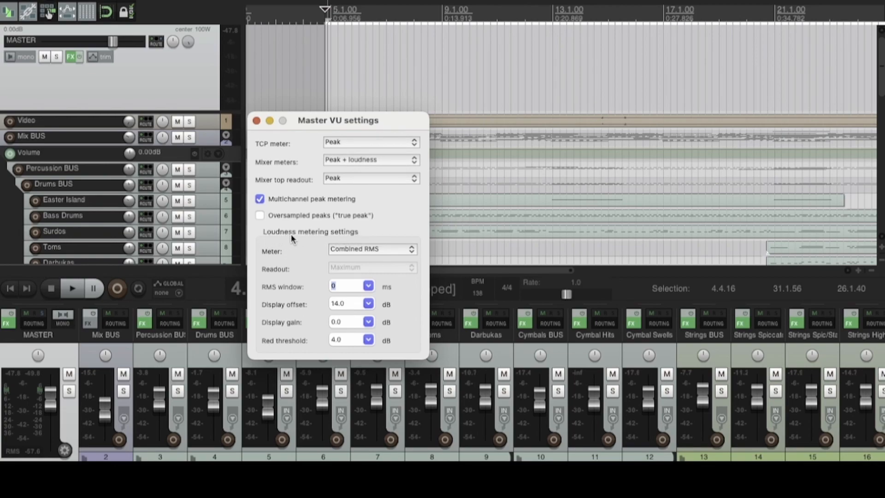
mouse_move(360, 240)
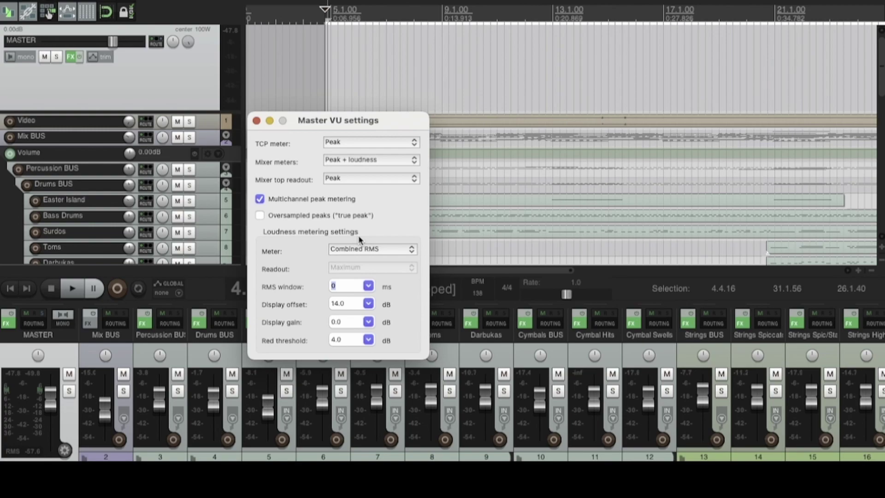
mouse_move(340, 266)
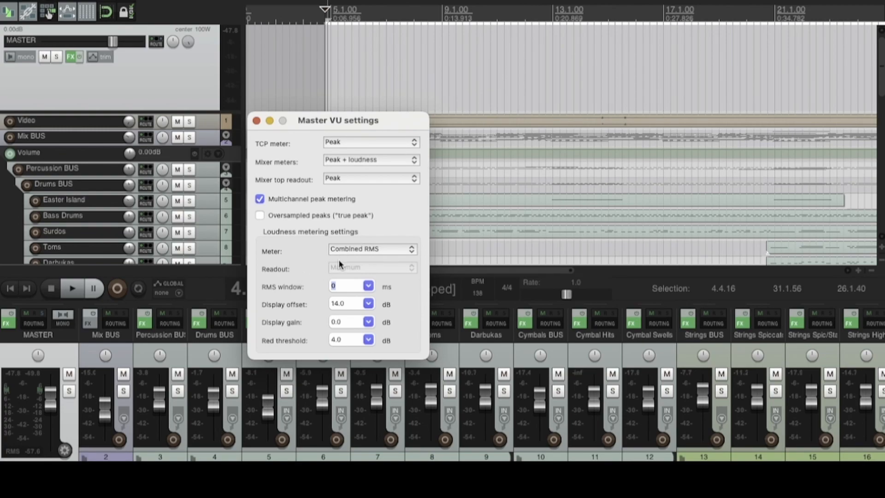
mouse_move(151, 321)
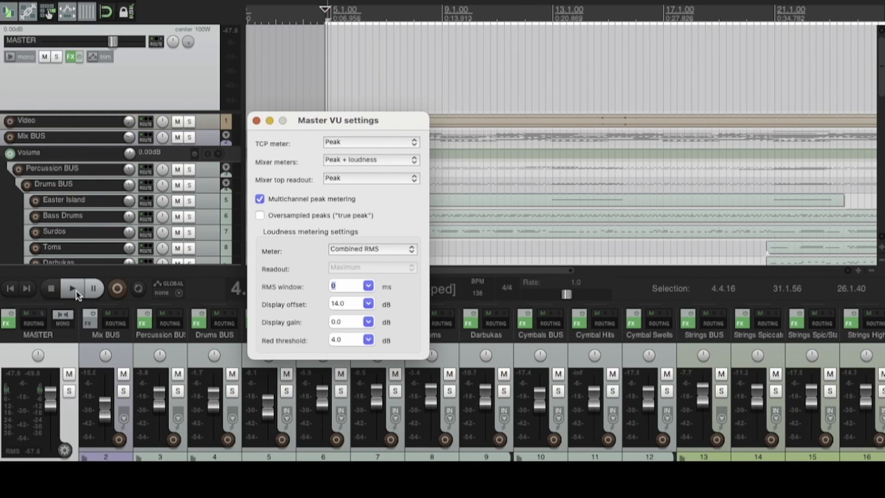
During playback, trial stereo RMS, set mixer meters to Loudness only, then return to combined RMS.
click(71, 289)
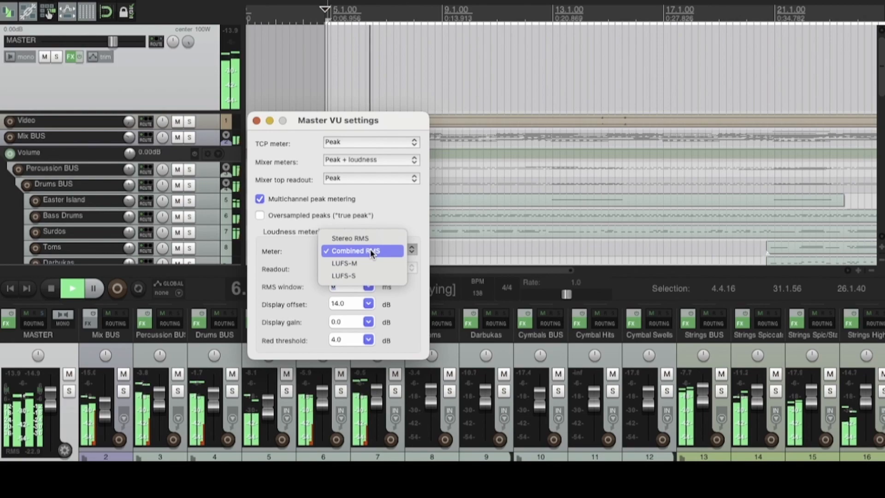
mouse_move(366, 253)
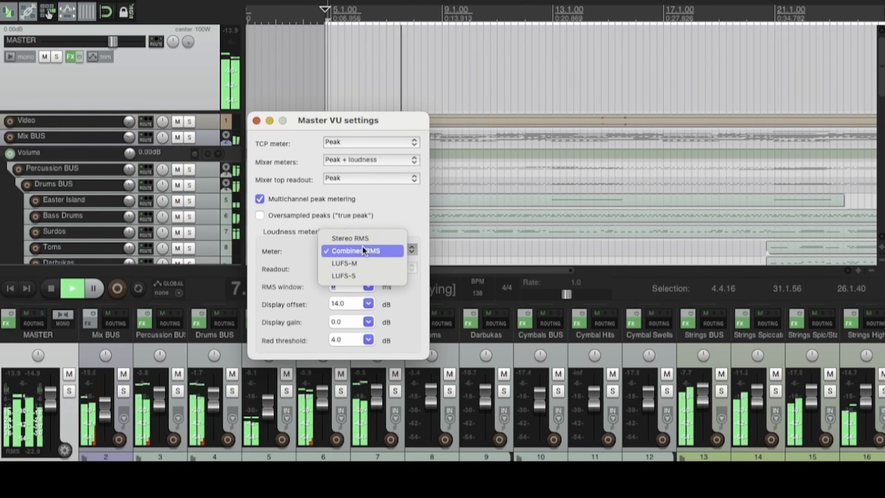
click(349, 238)
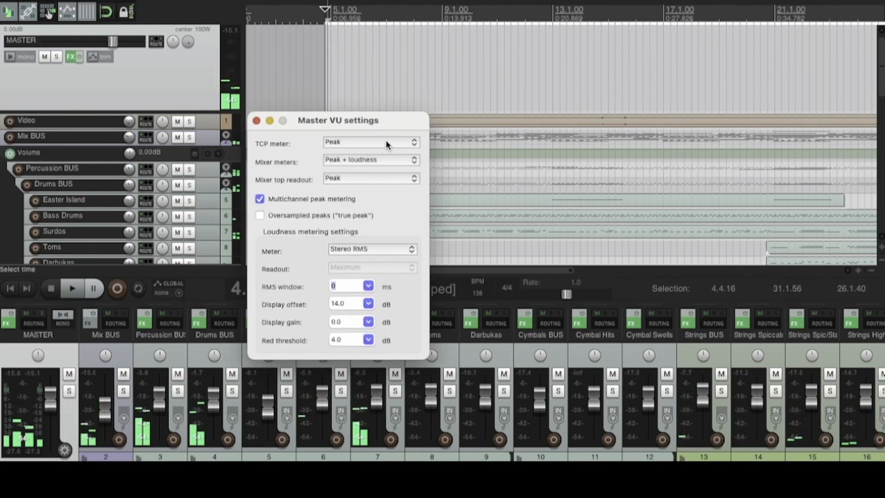
click(369, 160)
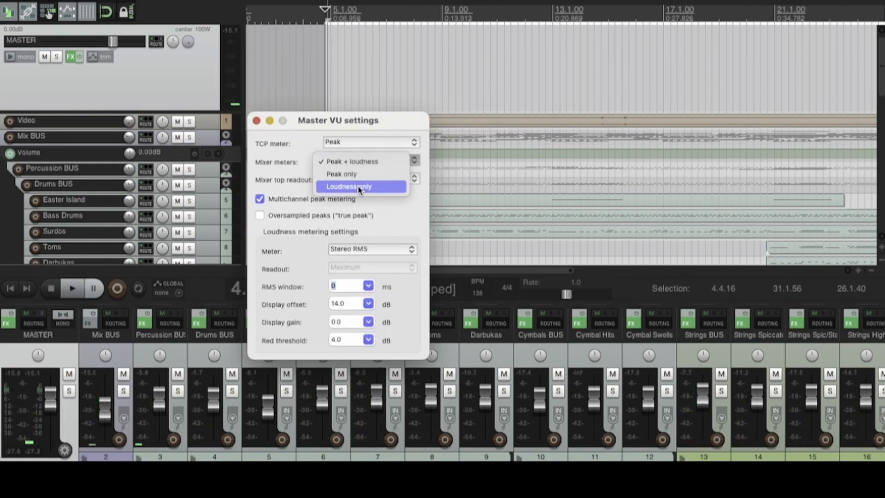
click(348, 186)
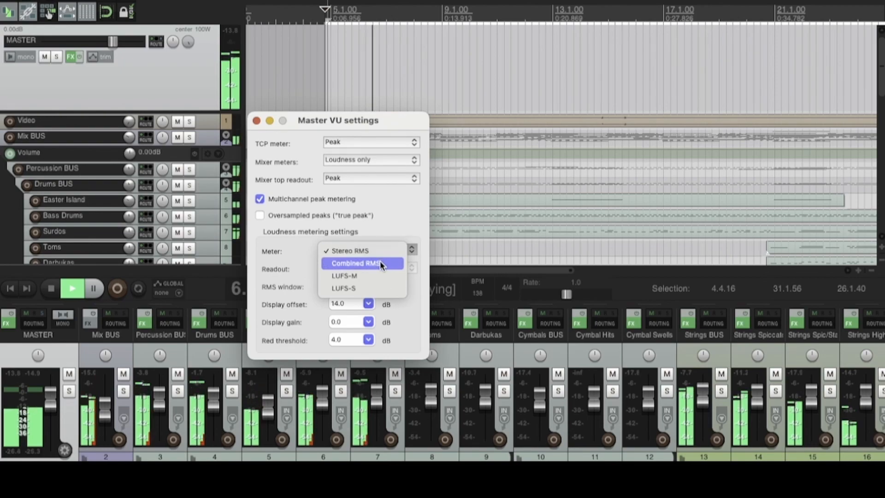
click(361, 263)
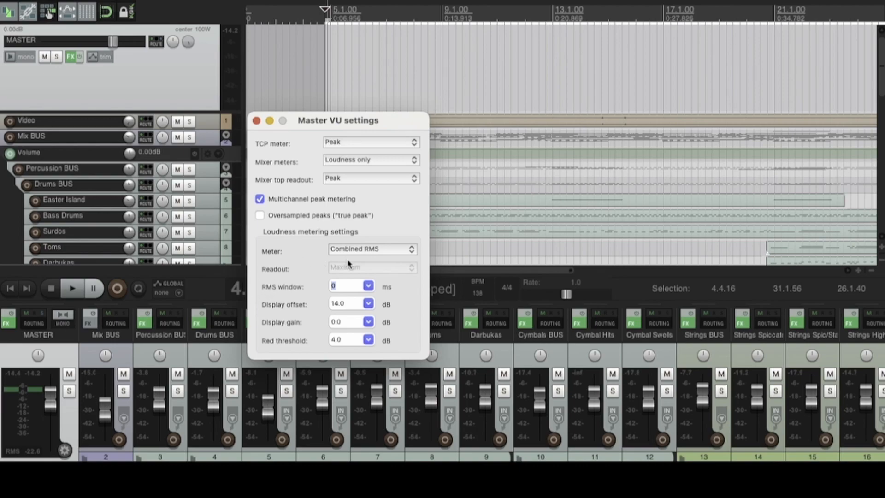
Choose 250 ms from the RMS window dropdown.
click(368, 286)
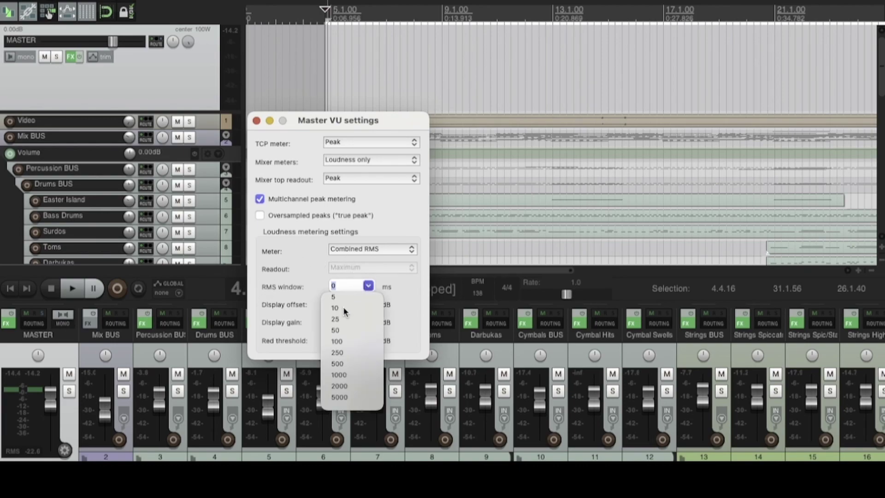
click(337, 352)
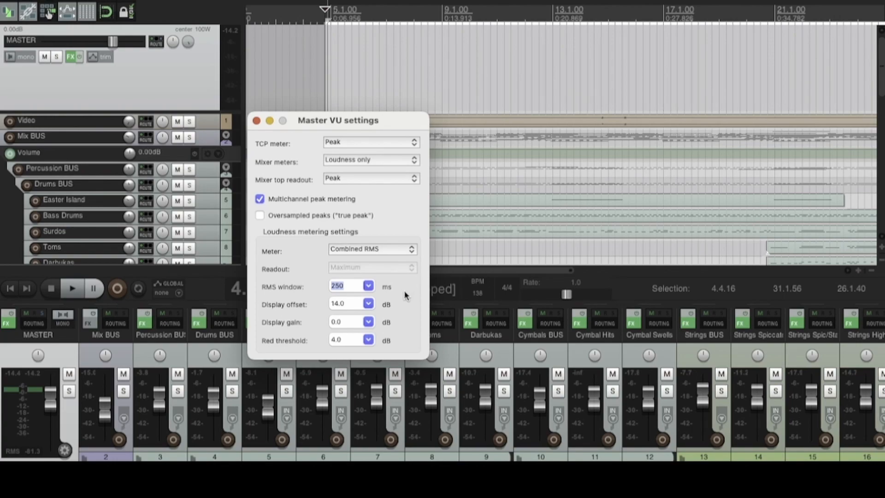
mouse_move(159, 355)
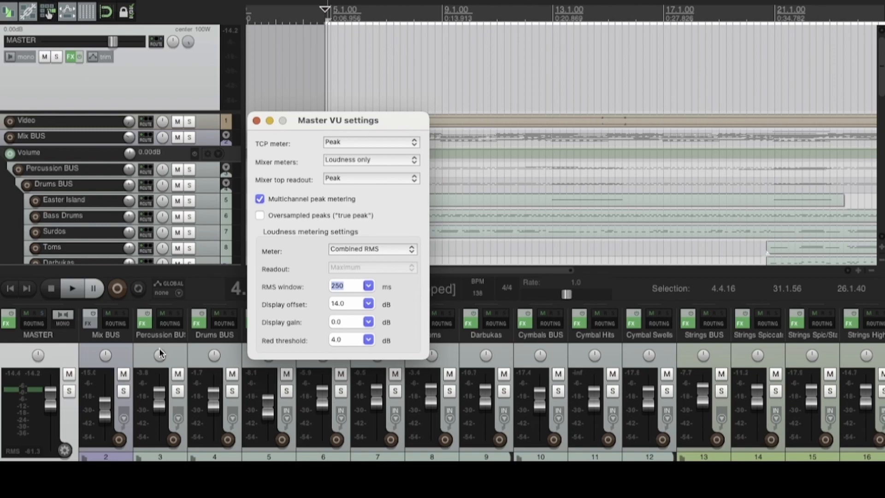
mouse_move(14, 455)
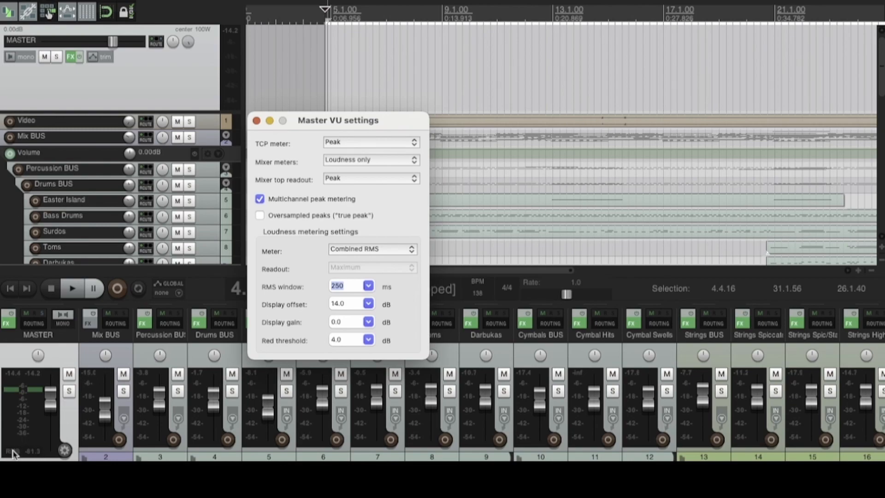
mouse_move(313, 282)
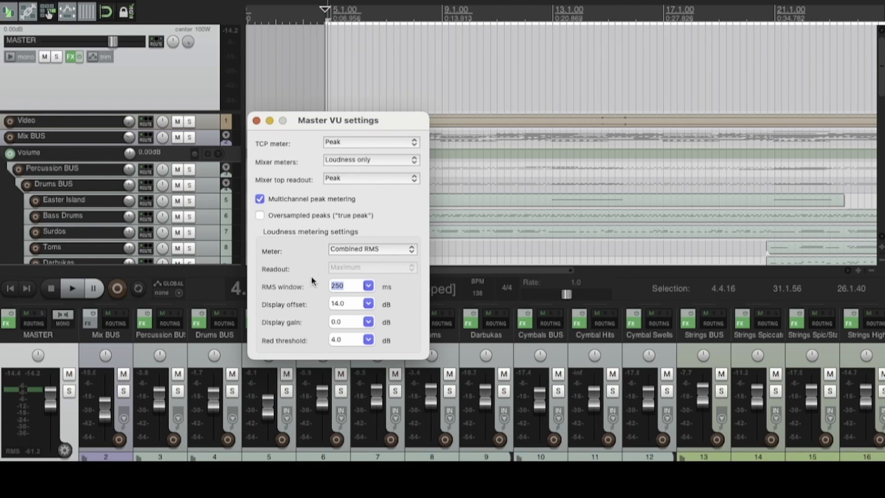
mouse_move(316, 285)
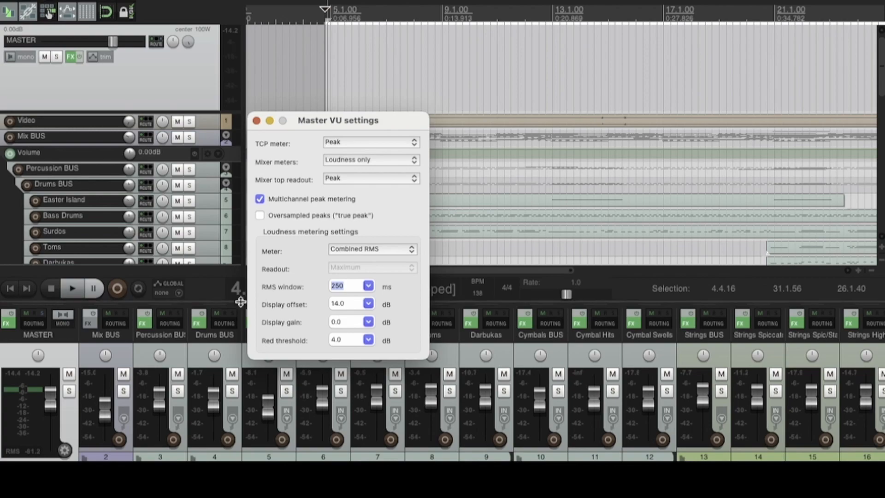
Start playback to watch the loudness-only mixer meters.
click(71, 287)
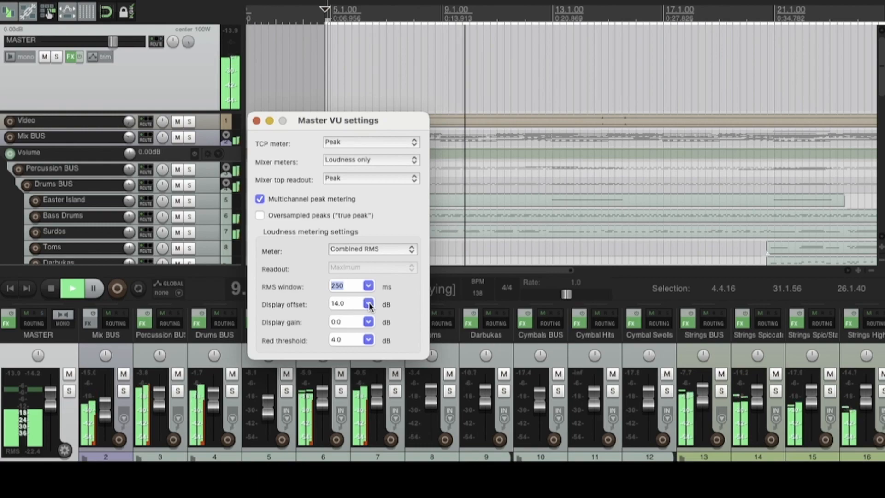
Try display offsets of 0 dB and 20 dB, settle on 12 dB, then play to check.
click(368, 303)
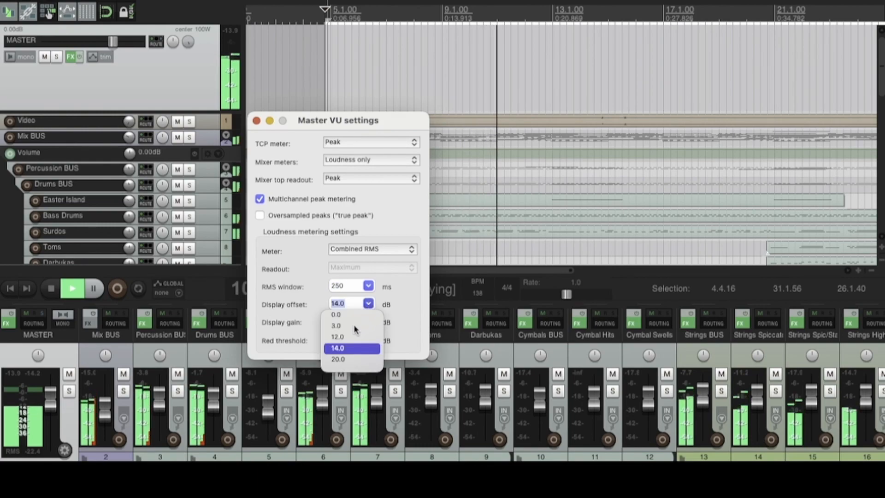
click(337, 313)
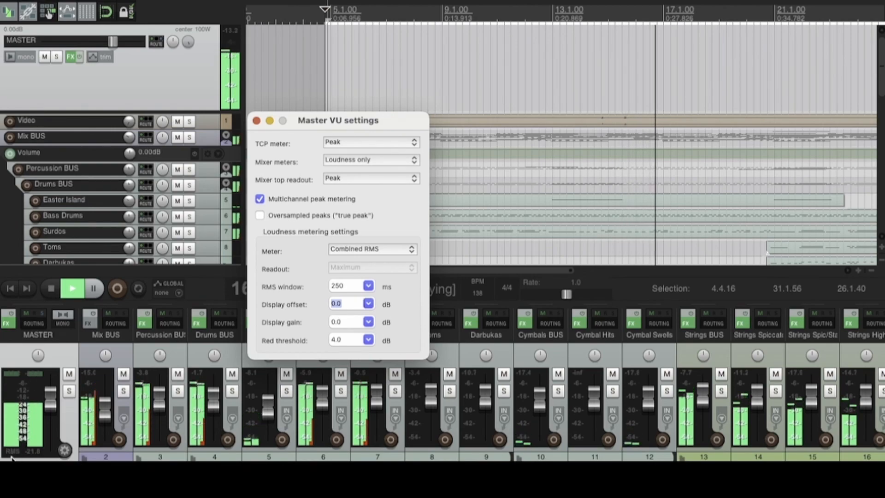
click(256, 120)
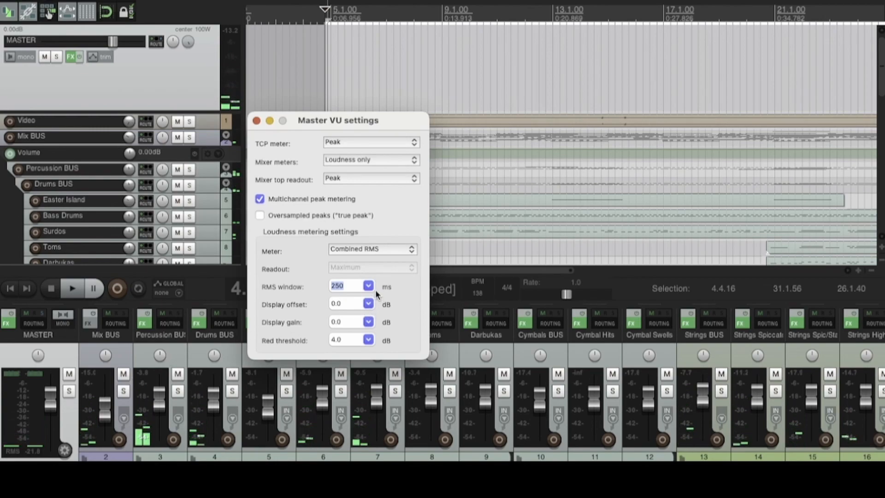
click(367, 303)
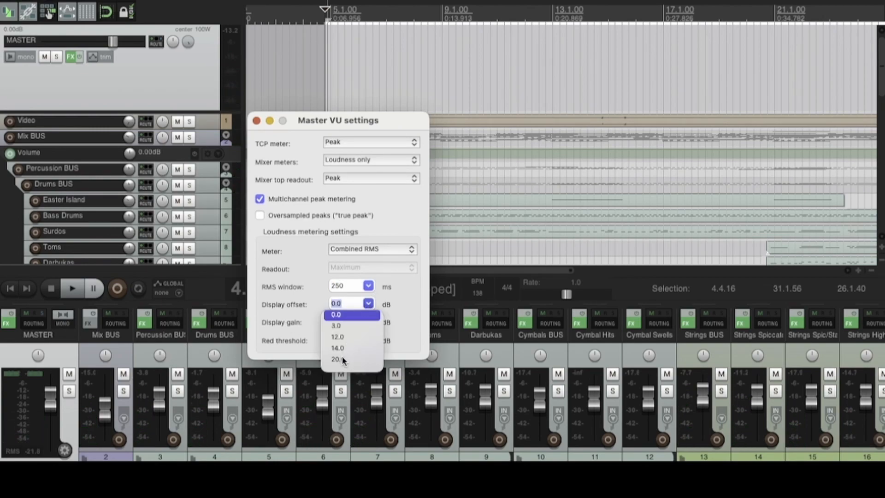
click(337, 360)
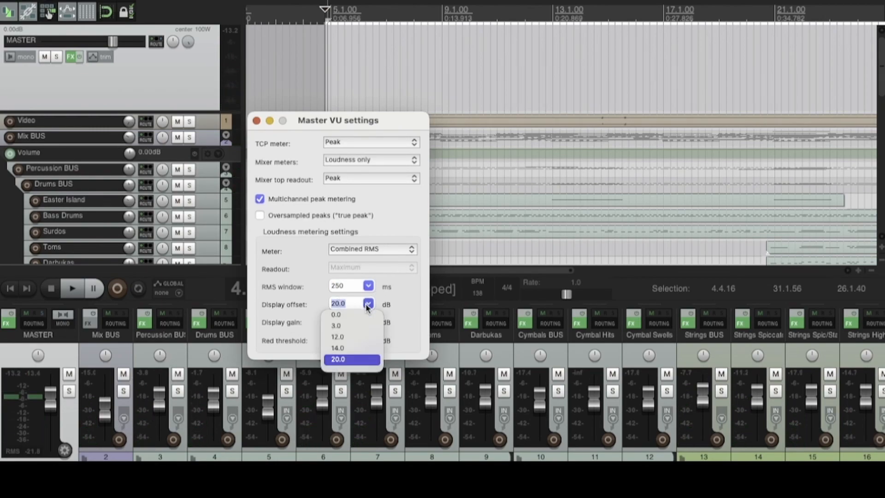
click(337, 347)
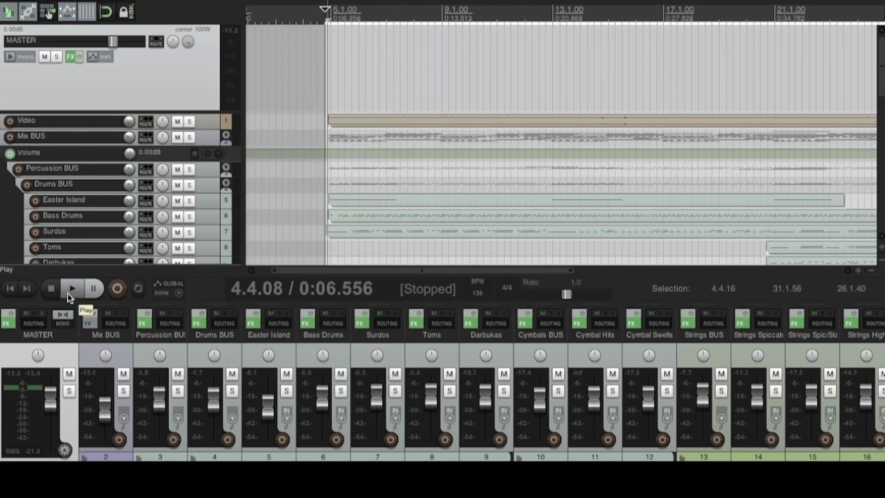
click(71, 288)
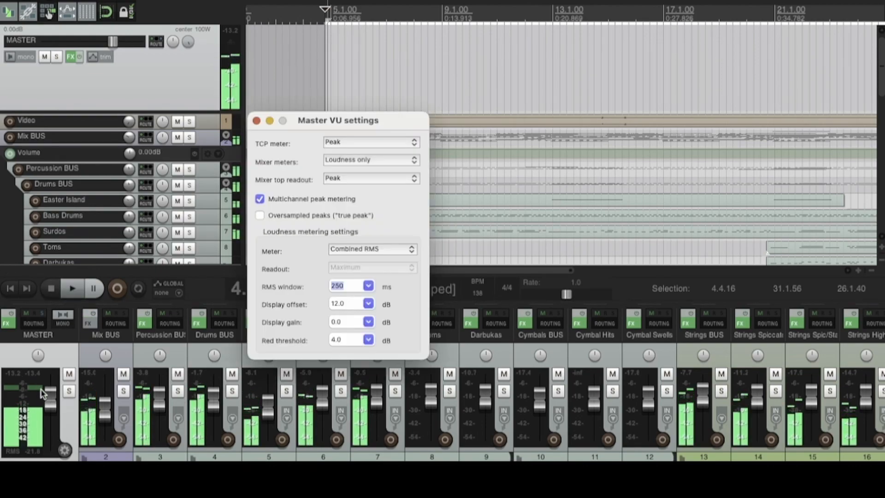
click(367, 321)
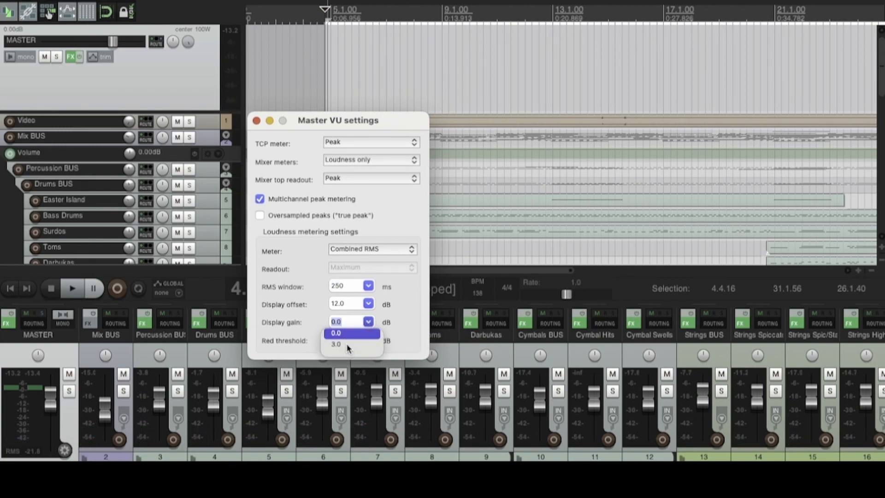
click(336, 344)
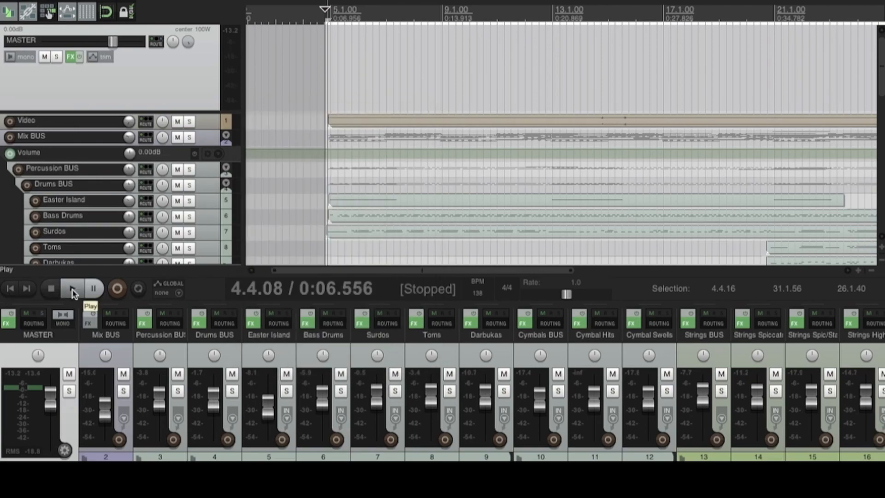
click(71, 288)
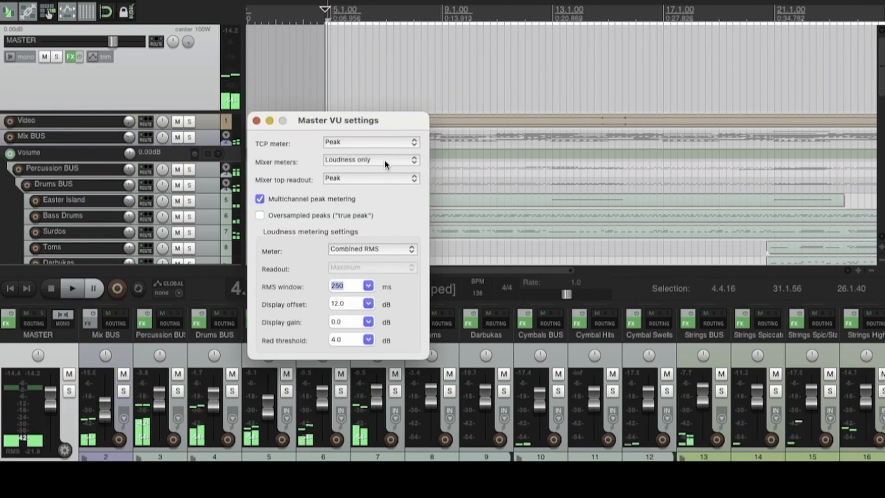
Set mixer meters to peak plus loudness and the red threshold to 0 dB, then play and stop.
click(369, 159)
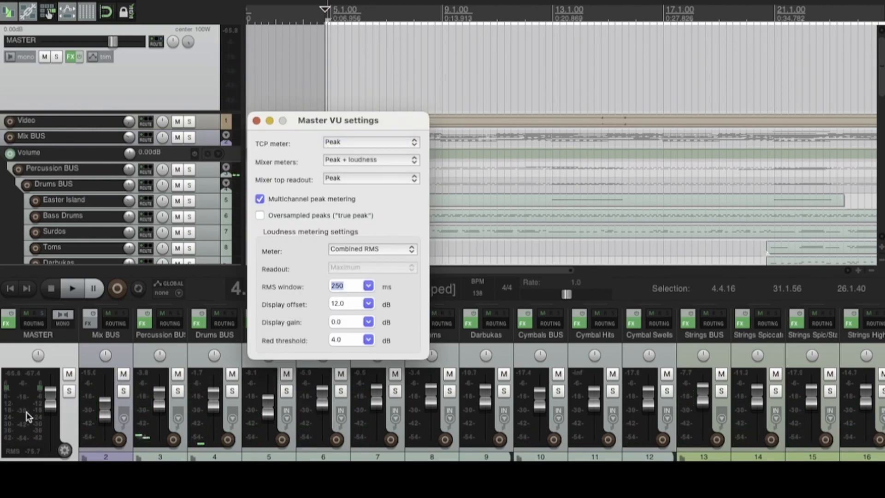
click(368, 340)
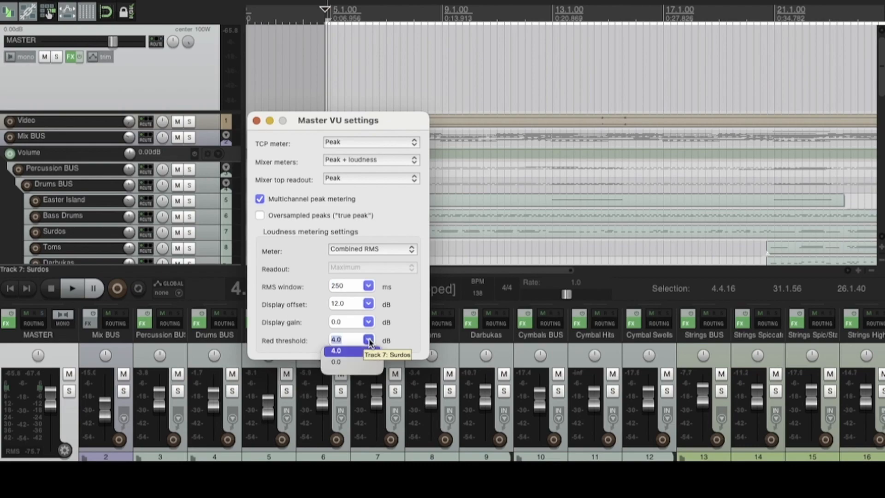
click(335, 351)
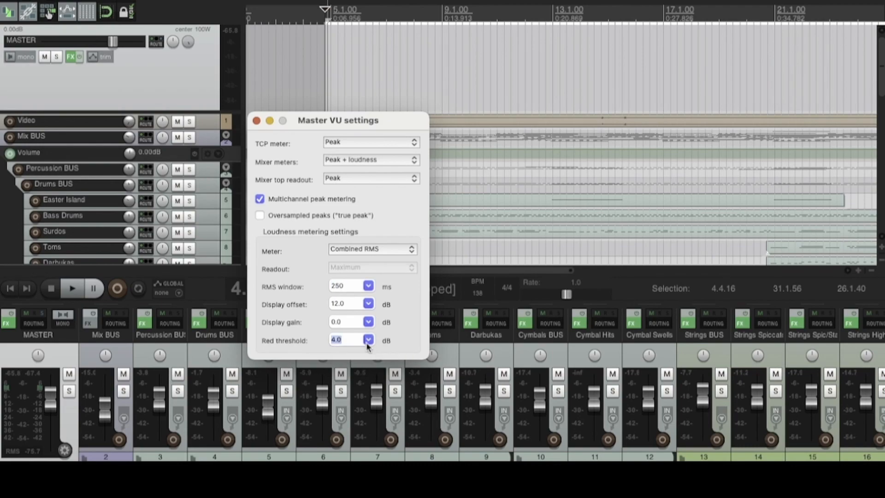
click(72, 289)
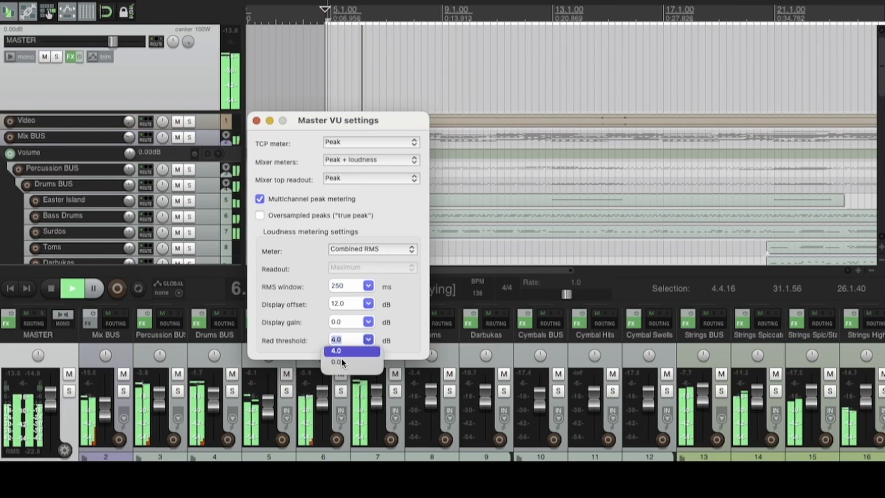
click(336, 362)
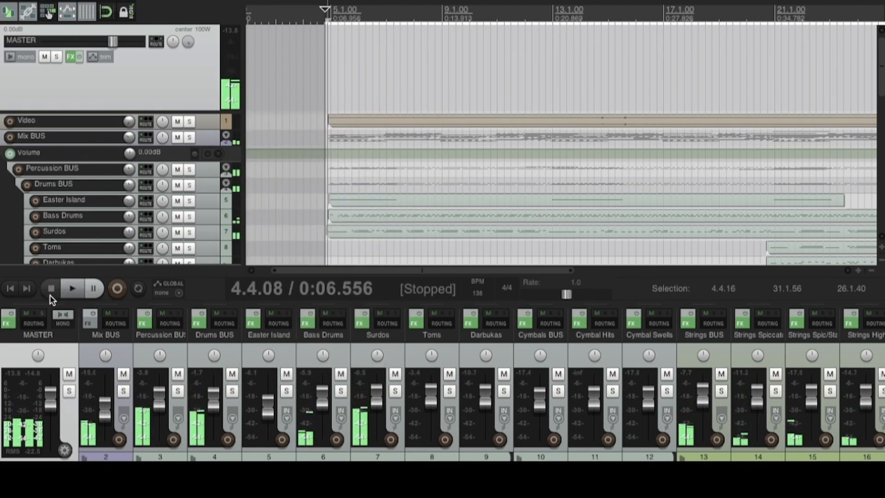
click(71, 289)
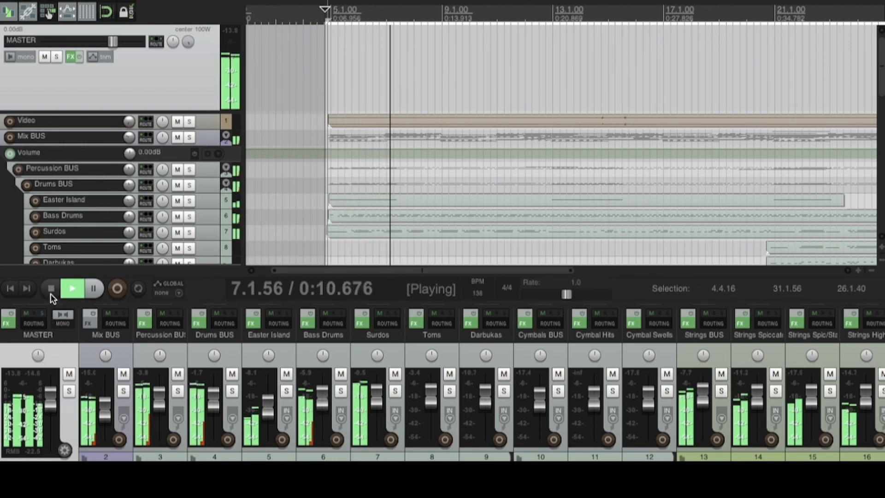
mouse_move(50, 297)
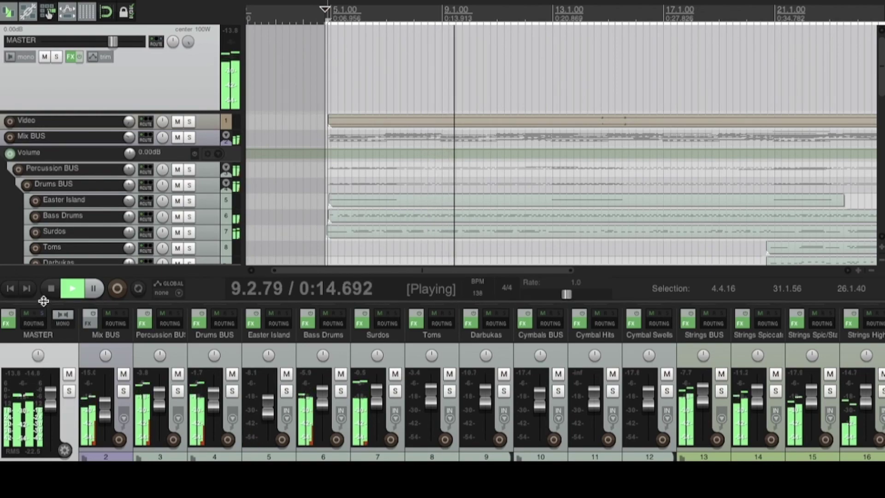
click(50, 288)
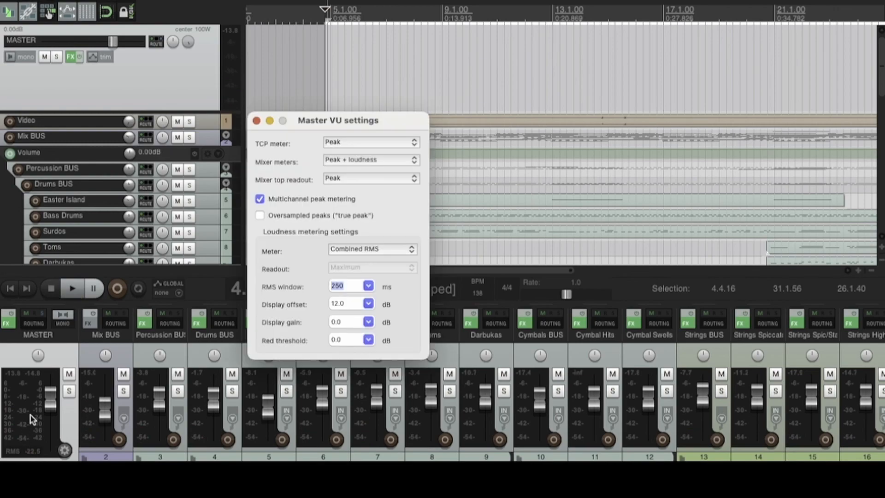
mouse_move(339, 355)
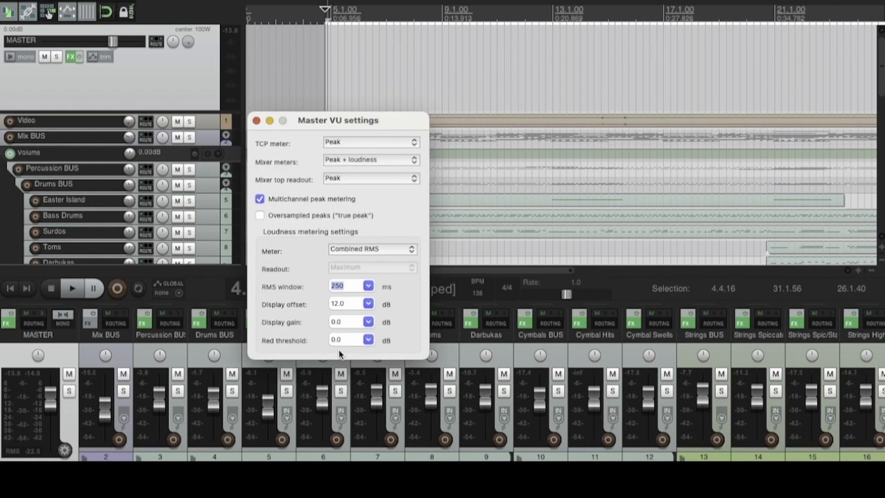
Set the red threshold back to 4.0 dB and close the Master VU settings.
click(367, 339)
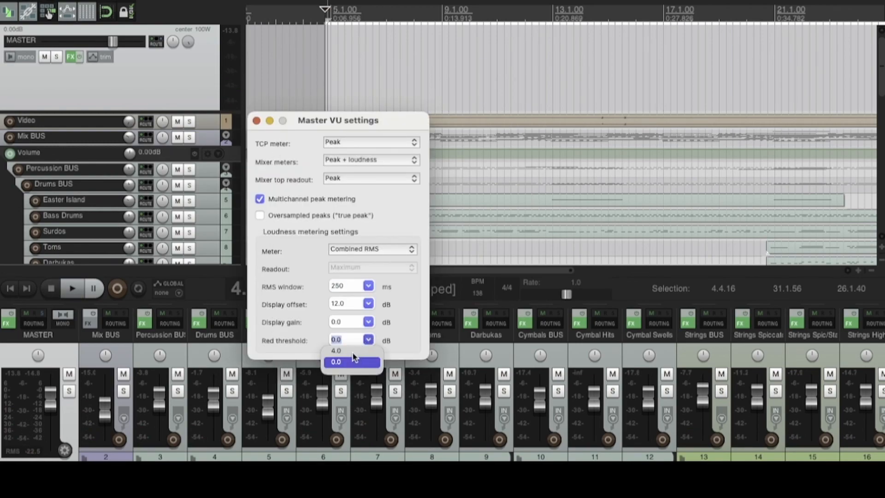
click(336, 351)
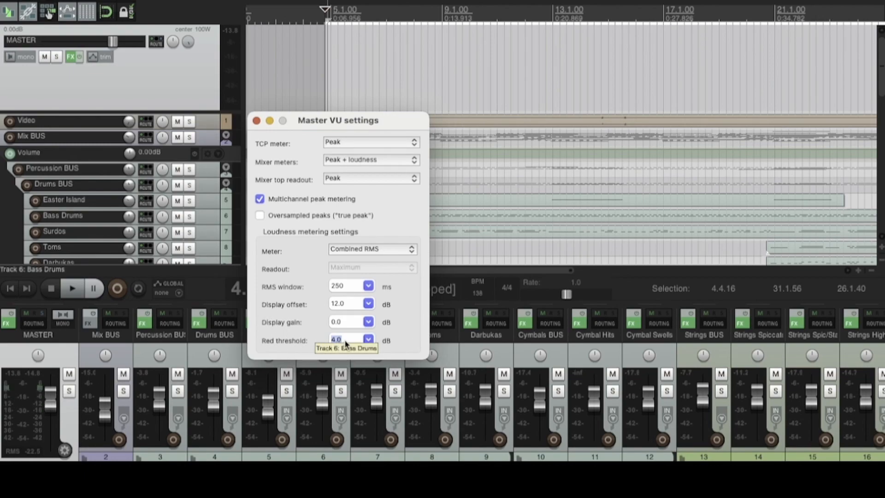
click(256, 120)
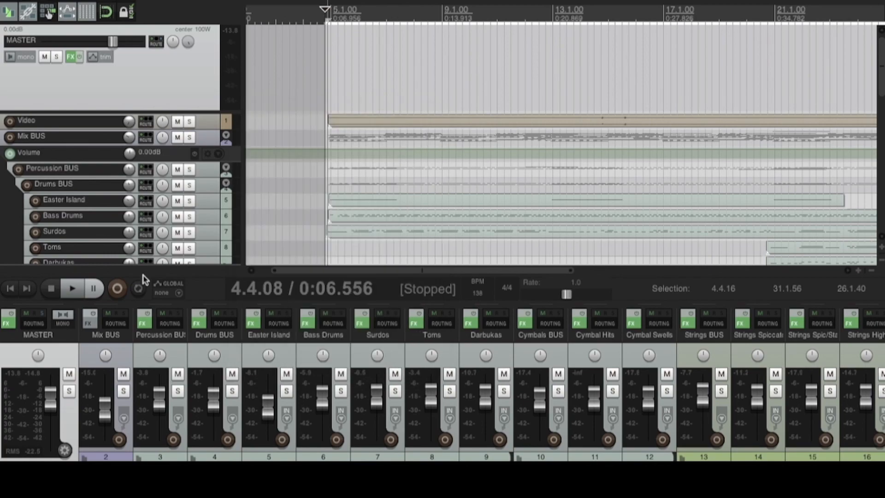
mouse_move(336, 206)
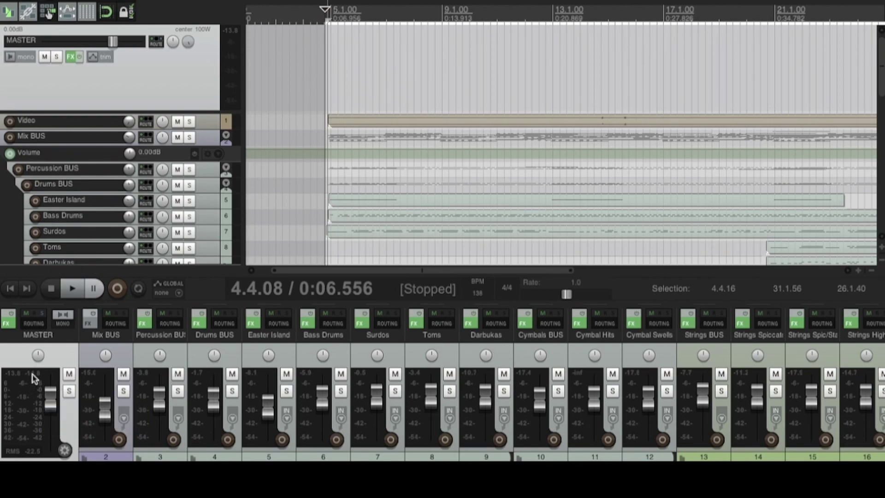
mouse_move(62, 310)
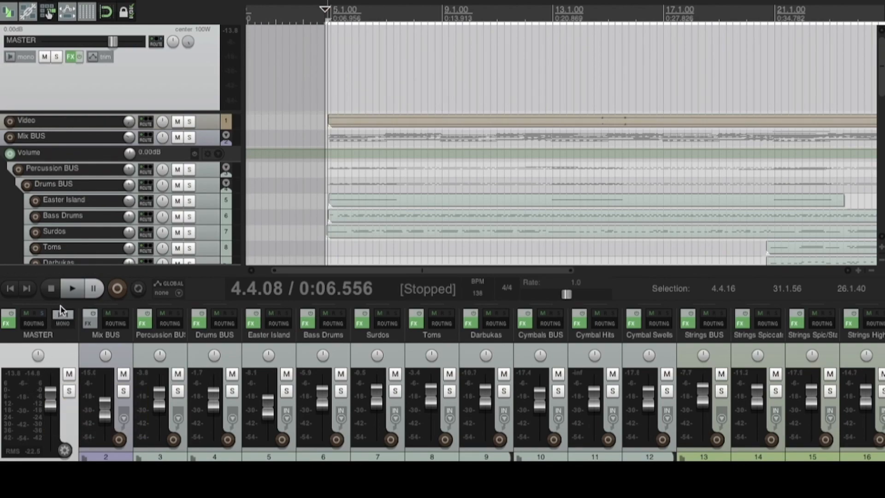
mouse_move(69, 289)
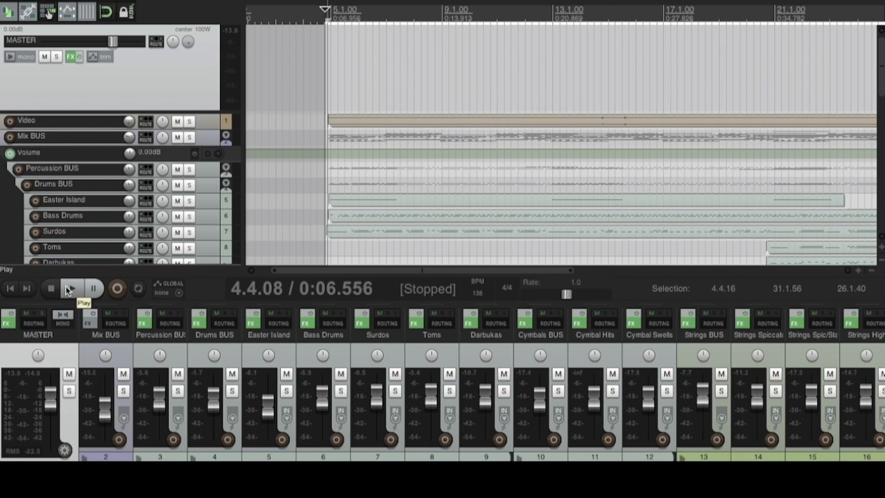
Play the project briefly to check the meters, then stop playback.
click(71, 288)
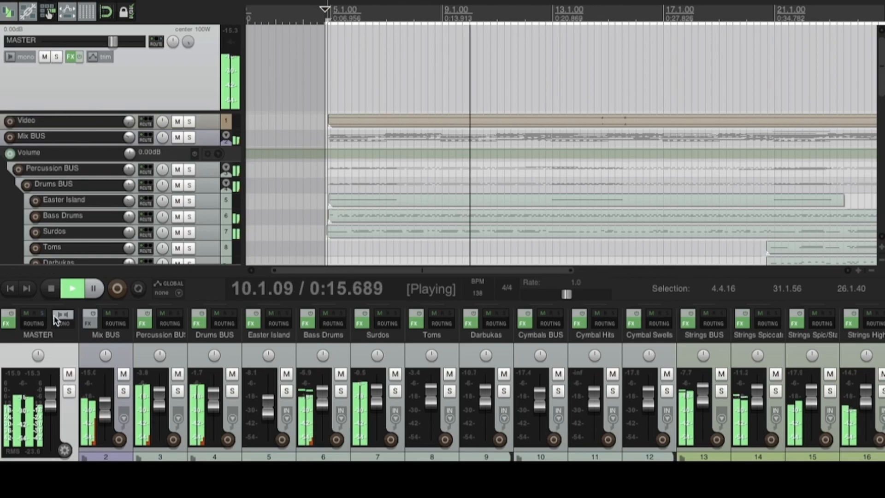
mouse_move(54, 297)
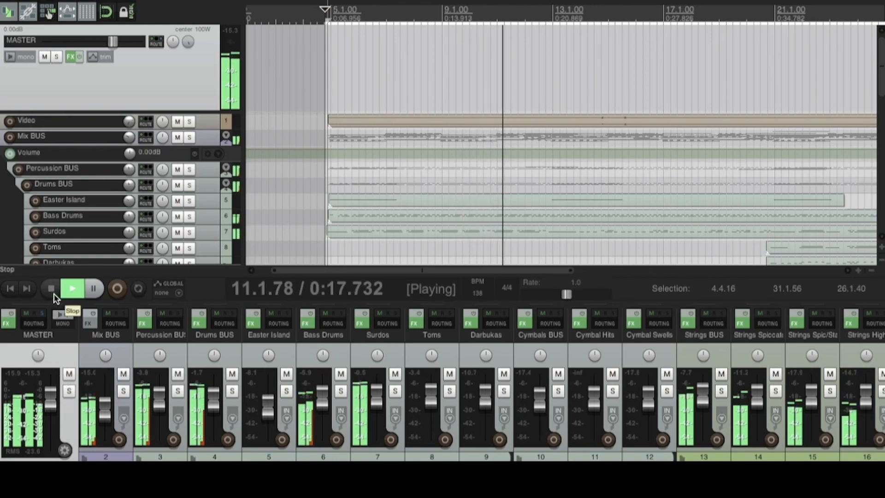
click(71, 288)
text(-14)
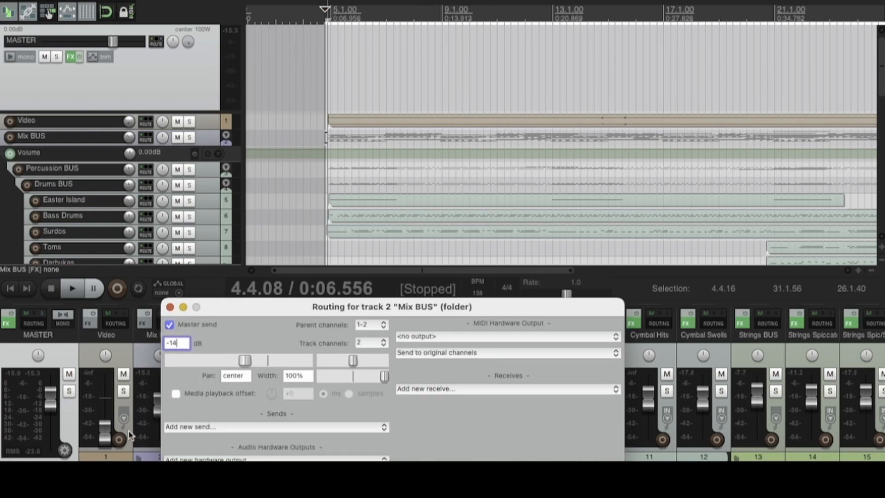
Open the master FX chain, select the Slate Digital FG-X plugin, then close the window.
click(170, 307)
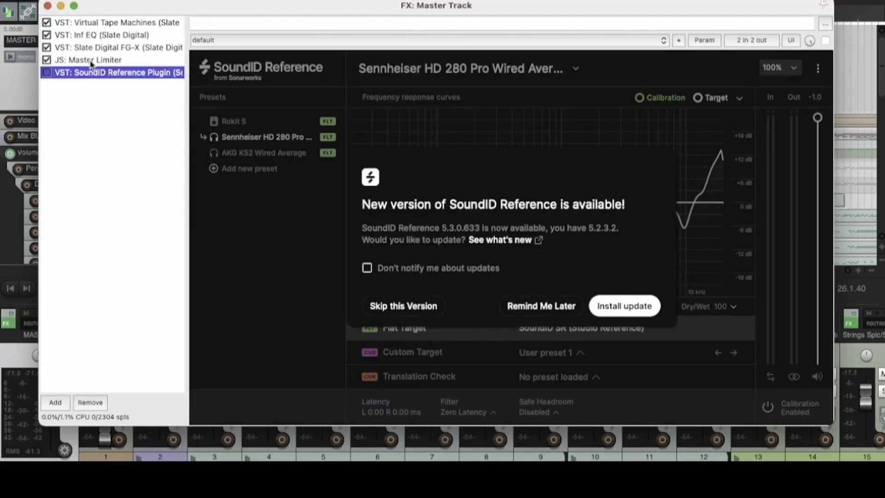
click(117, 47)
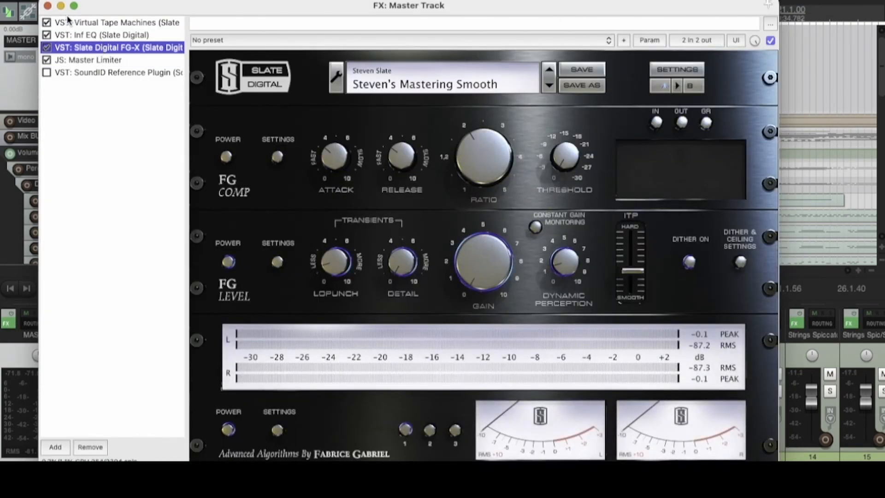
click(48, 6)
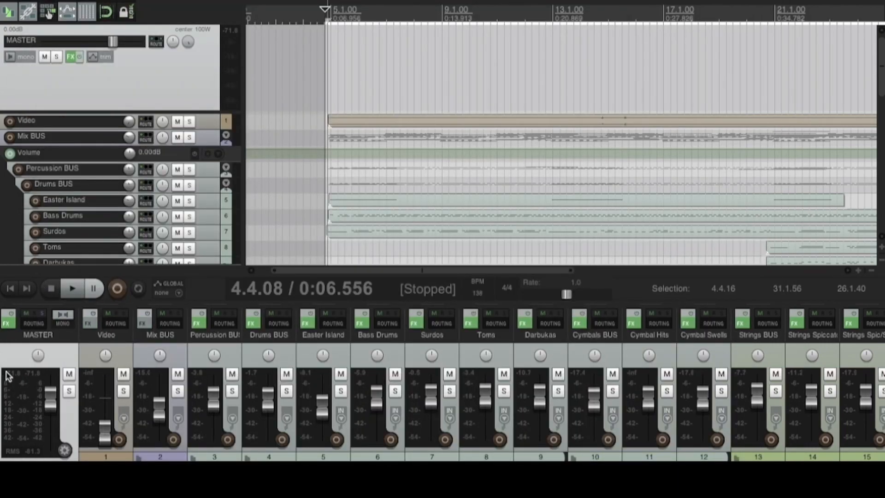
mouse_move(11, 379)
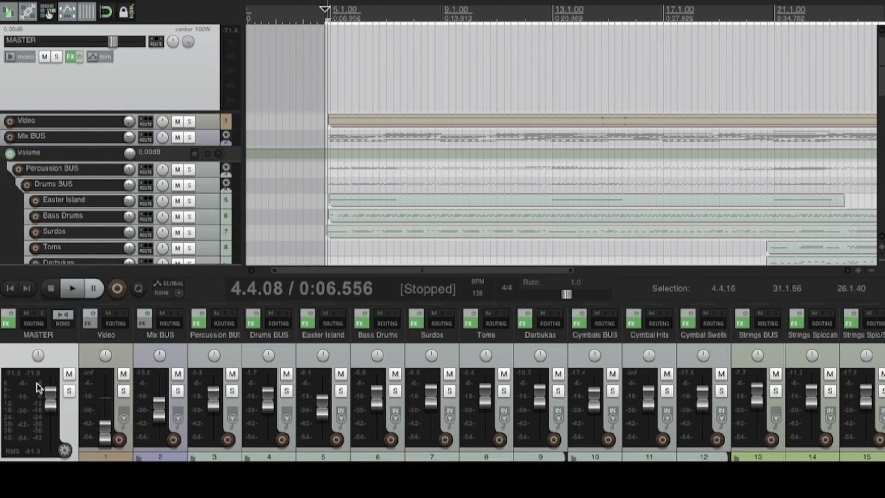
scroll(right, 3)
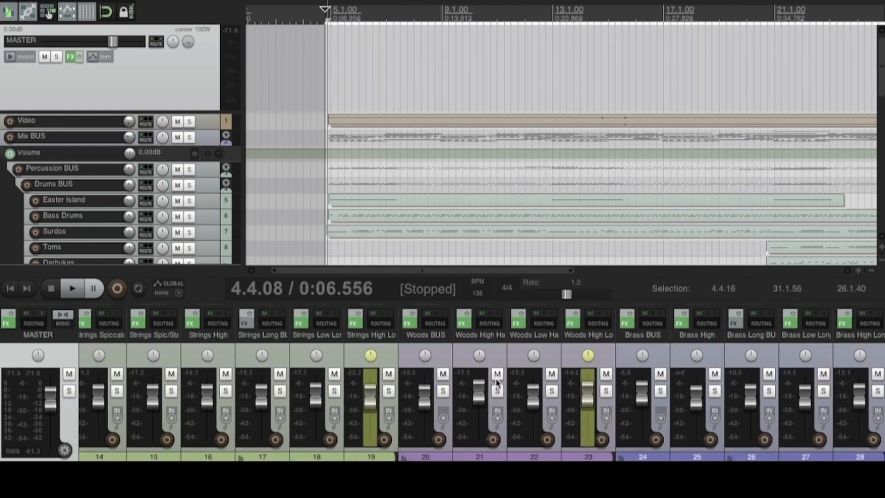
scroll(left, 3)
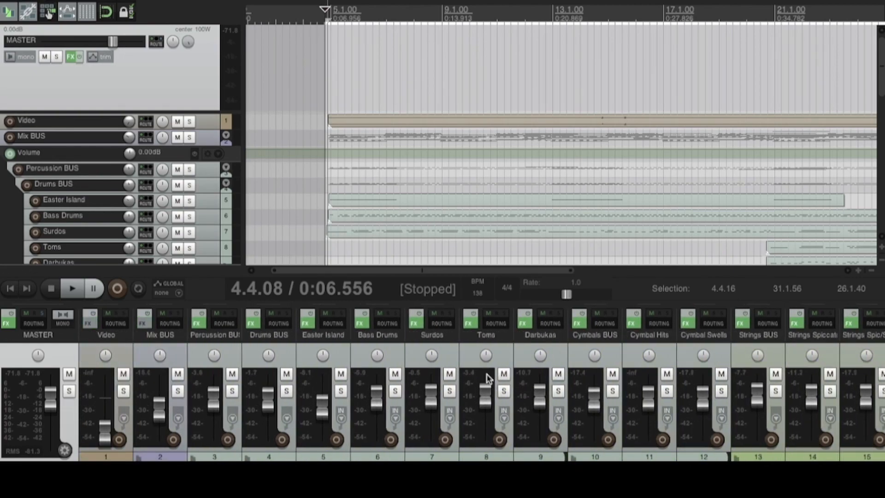
mouse_move(415, 377)
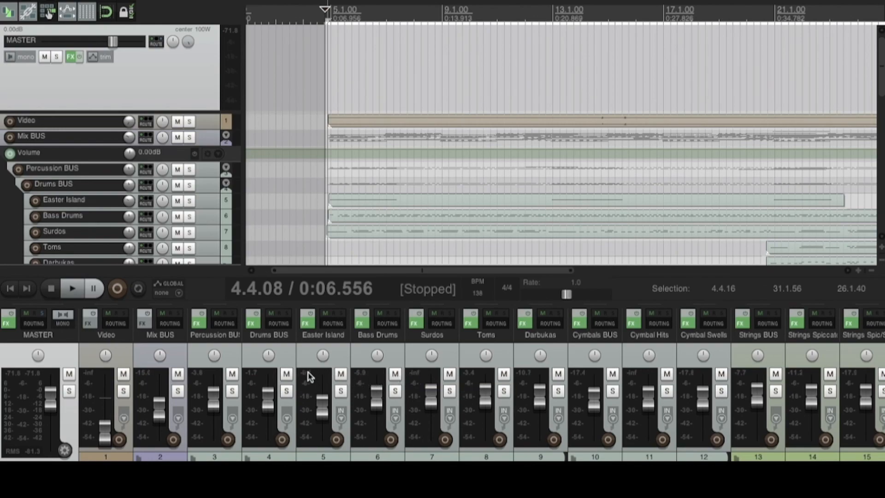
mouse_move(146, 381)
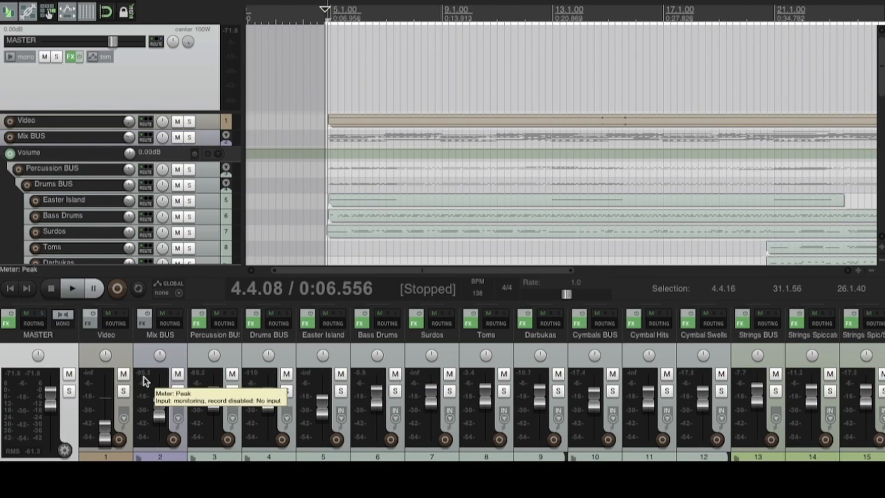
mouse_move(15, 359)
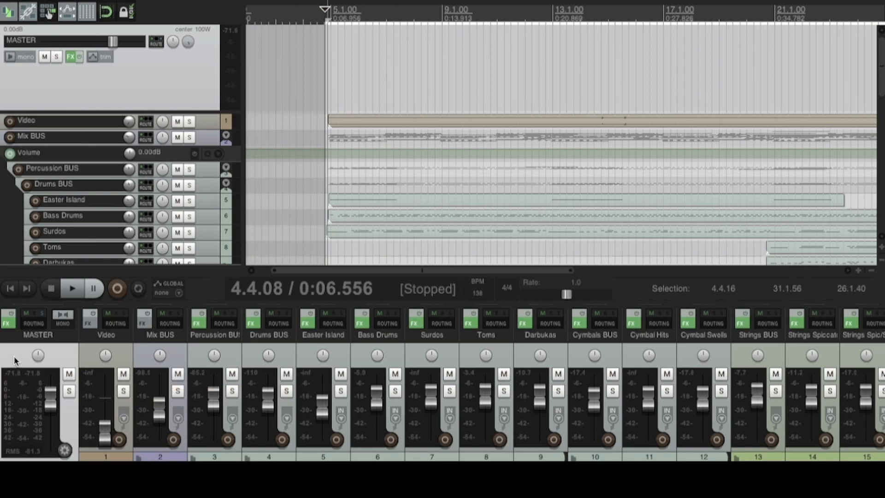
mouse_move(30, 407)
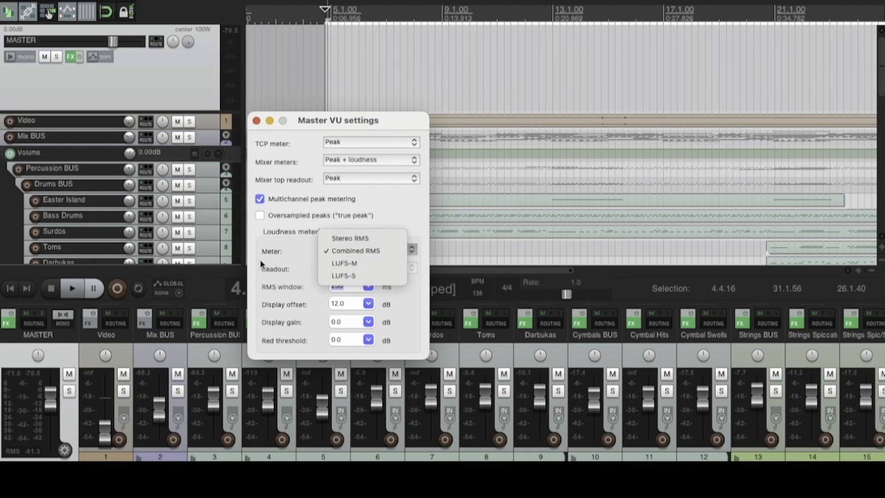
mouse_move(344, 263)
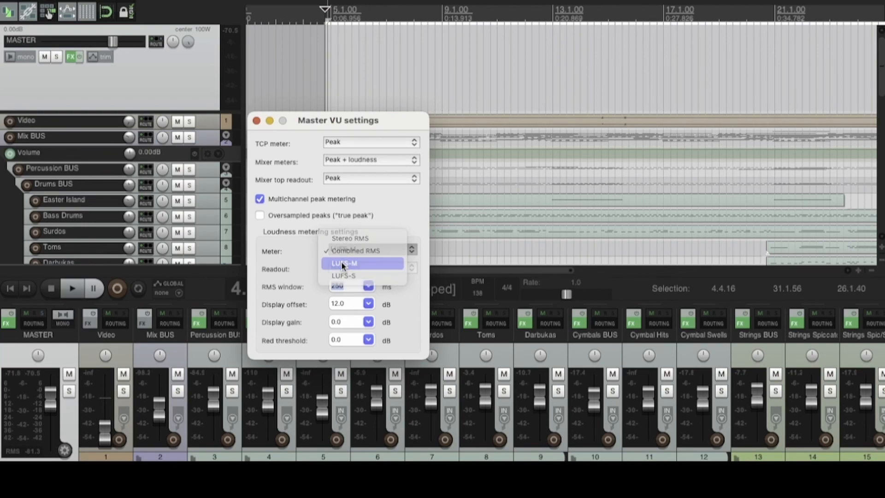
Switch the master loudness meter from Combined RMS to LUFS-M.
click(344, 263)
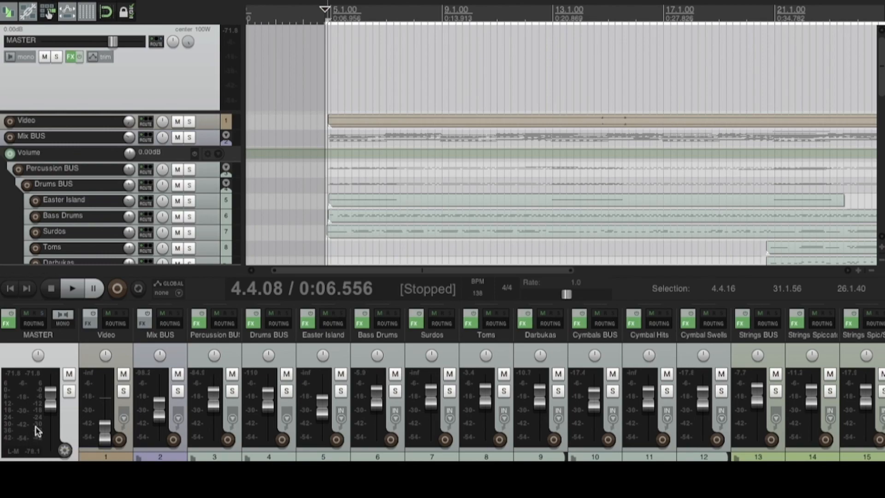
mouse_move(37, 412)
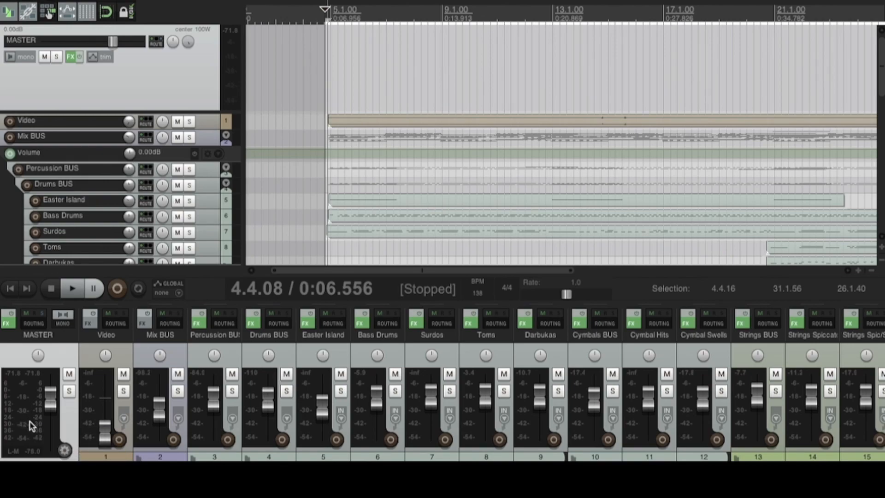
mouse_move(30, 423)
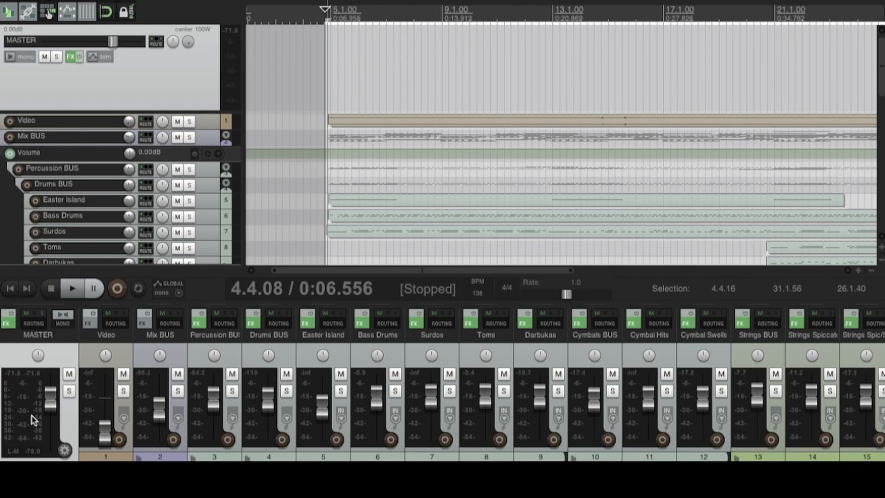
mouse_move(31, 417)
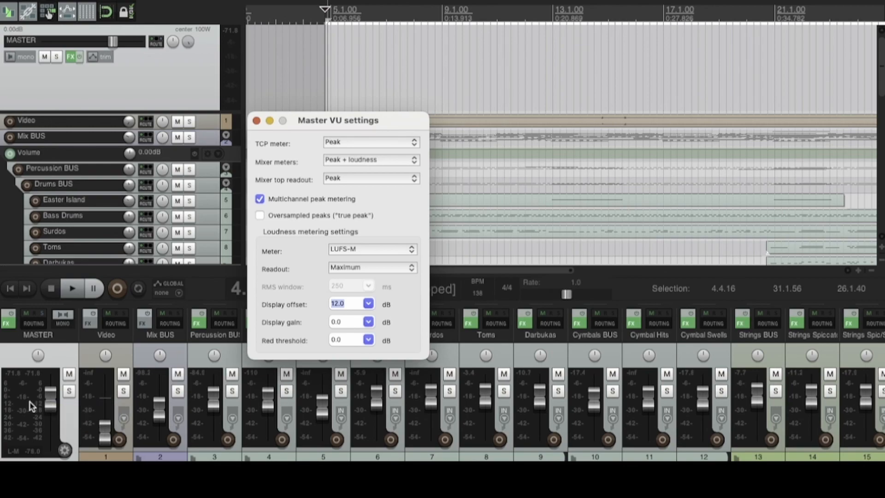
Try the LUFS-S, LUFS-M and Stereo RMS meter types in Master VU settings.
click(372, 249)
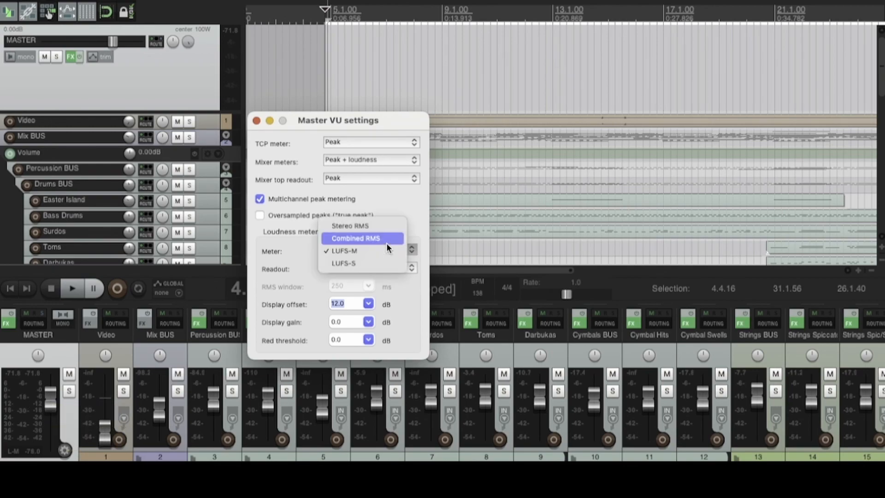
click(344, 263)
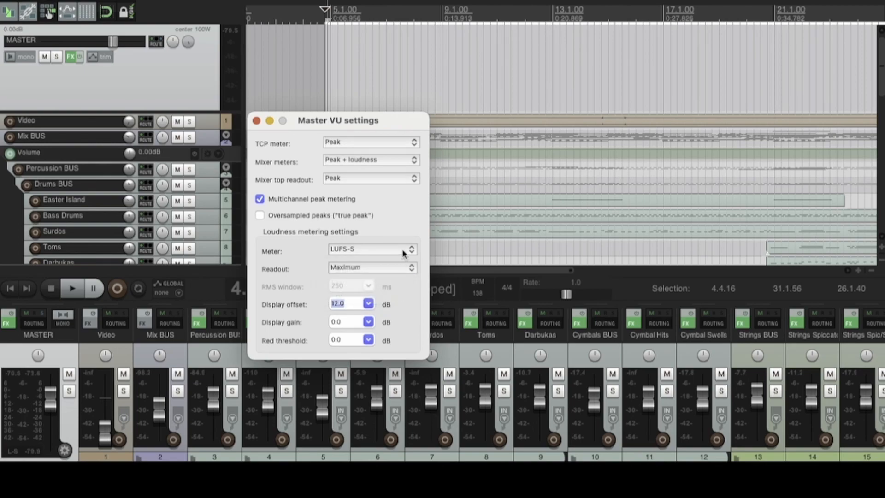
click(371, 249)
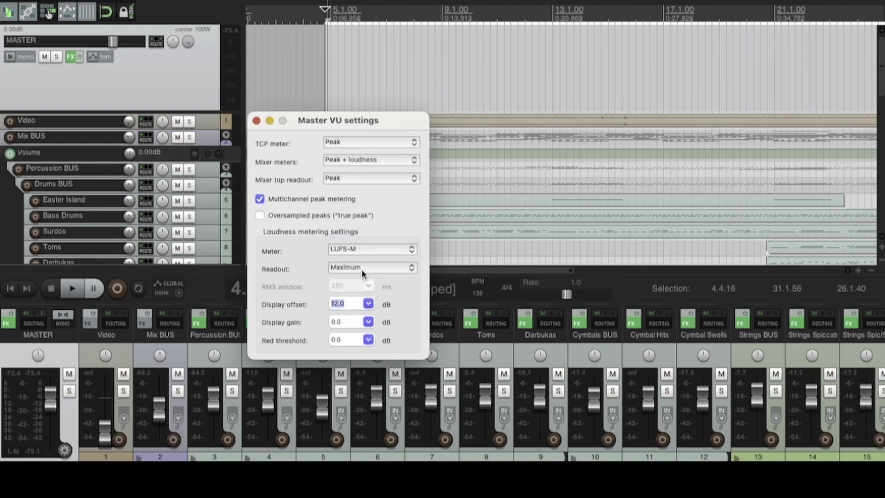
click(371, 249)
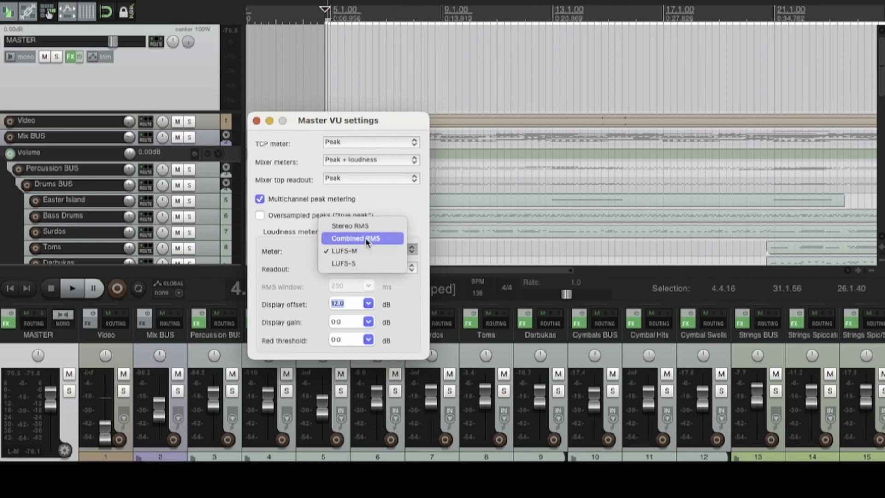
click(349, 226)
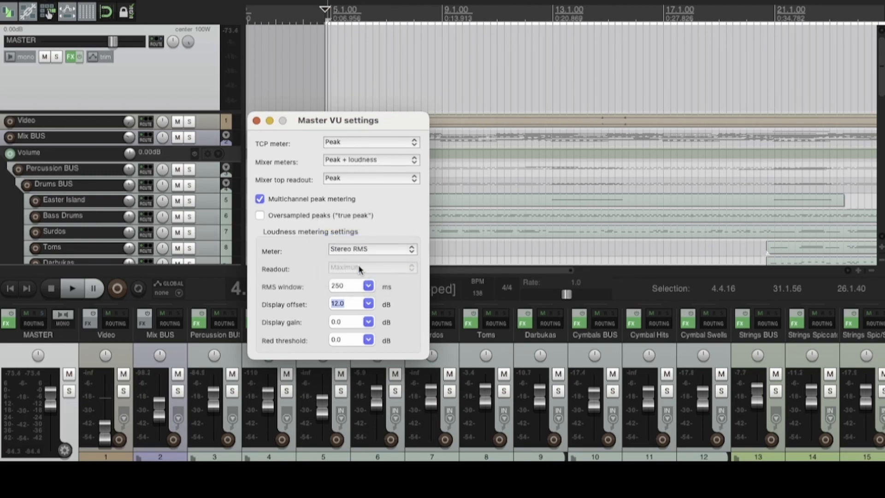
Keep the readout at Maximum and set the meter to Combined RMS.
click(371, 249)
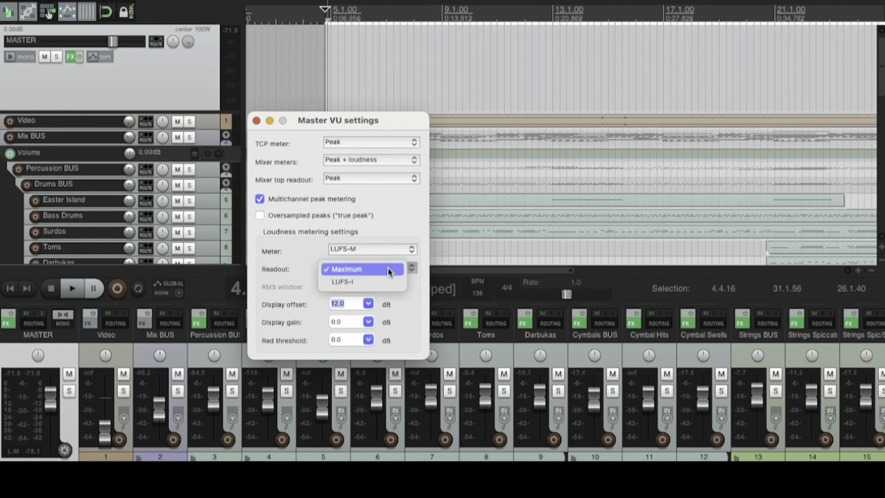
click(344, 269)
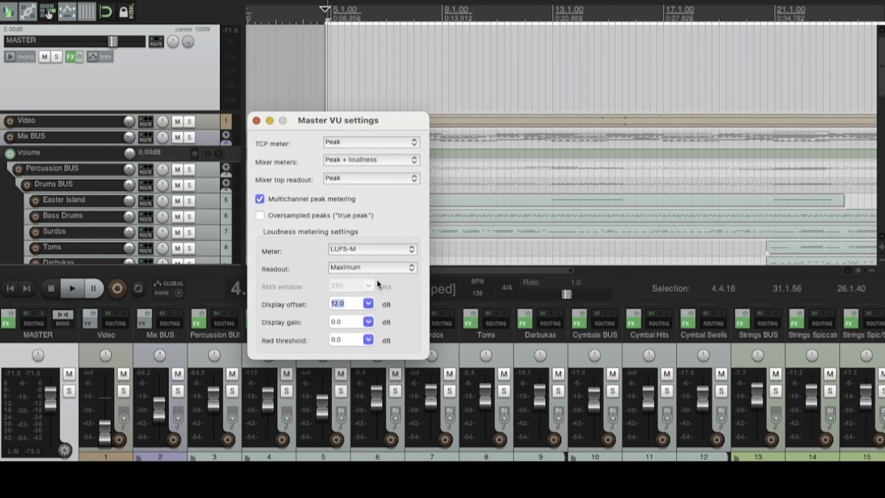
mouse_move(76, 323)
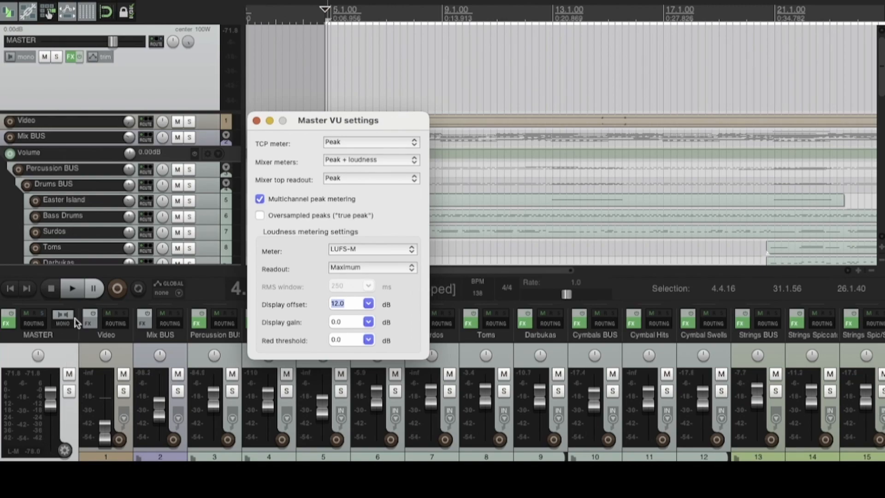
click(72, 289)
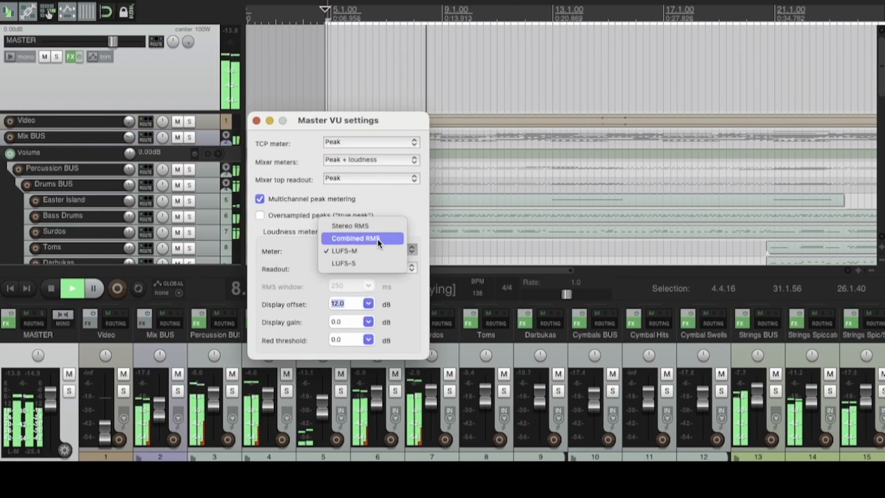
click(355, 237)
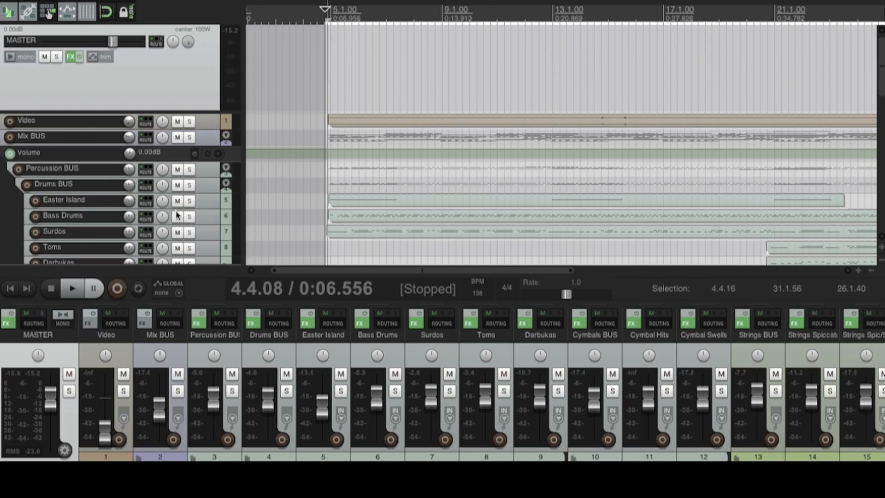
mouse_move(214, 221)
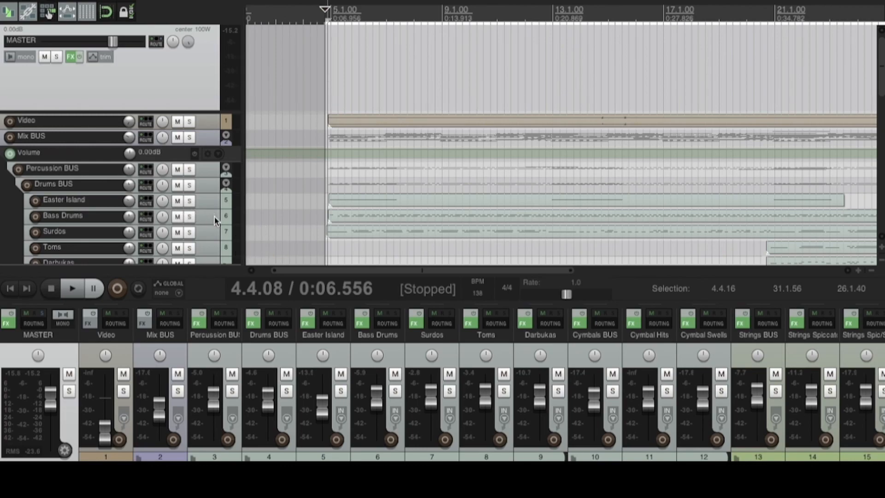
mouse_move(70, 289)
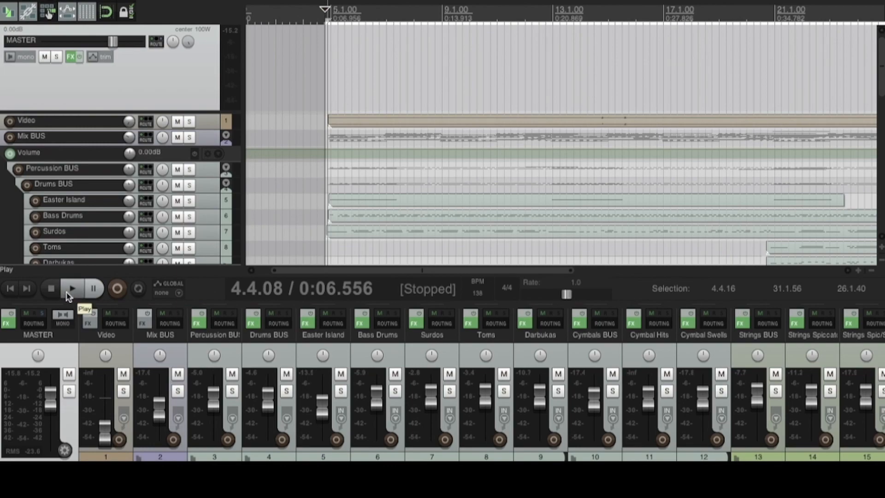
click(71, 289)
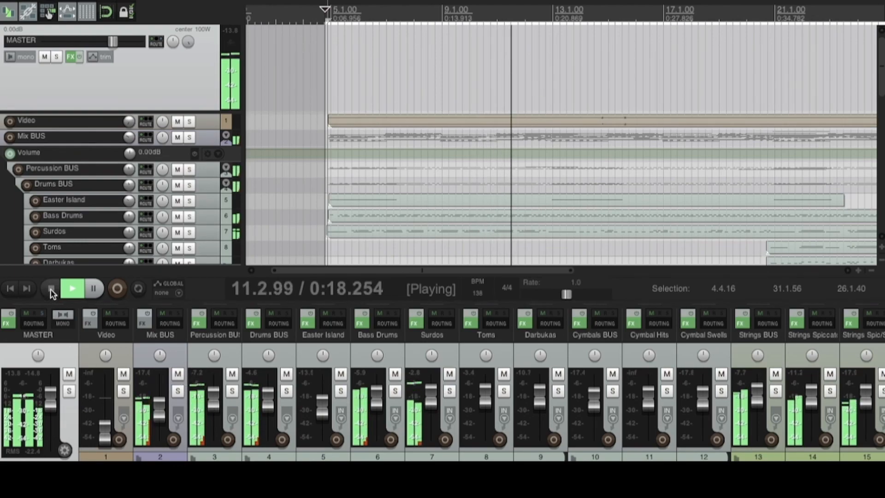
click(49, 288)
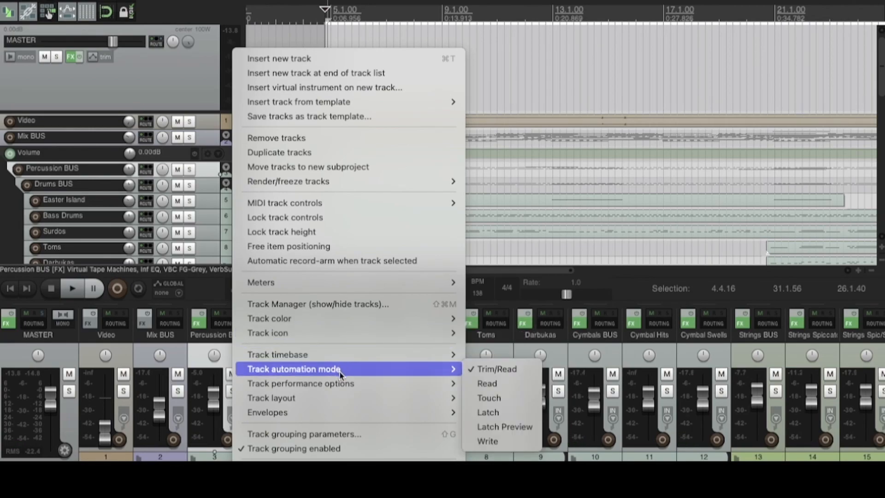
mouse_move(386, 402)
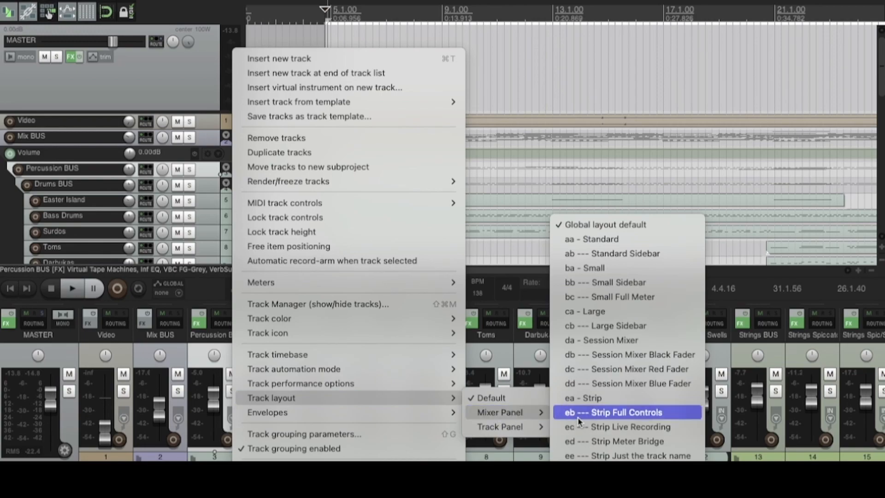
mouse_move(626, 326)
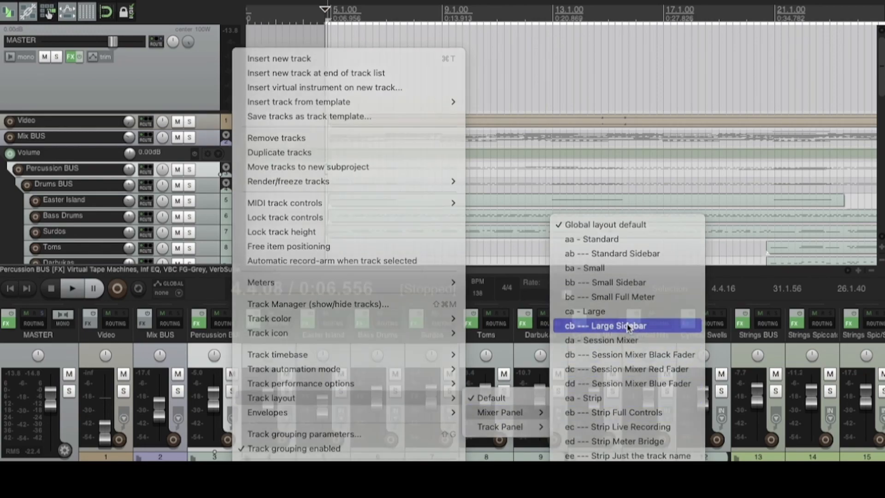
Give Percussion BUS the Large Sidebar layout, then Session Mixer Black Fader.
click(604, 324)
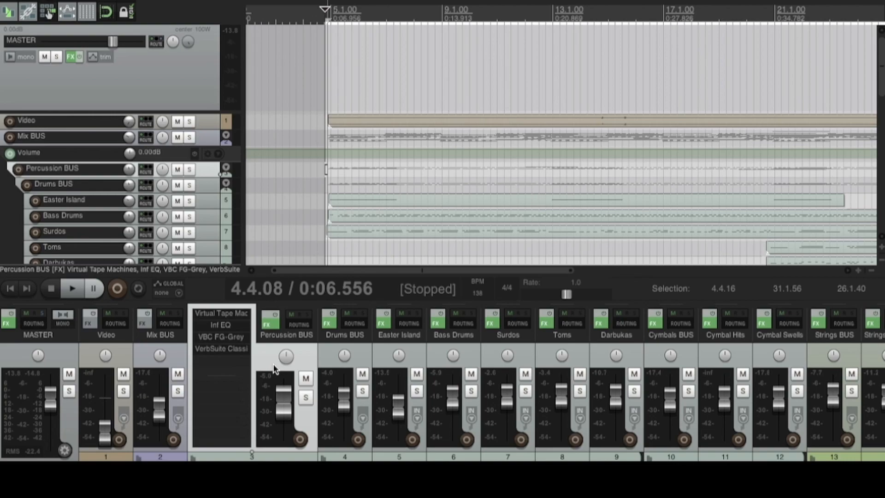
mouse_move(269, 407)
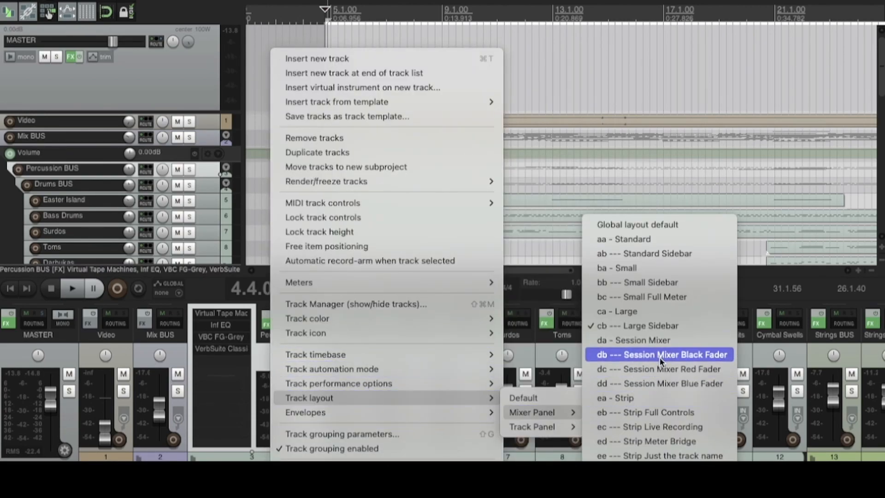
click(659, 355)
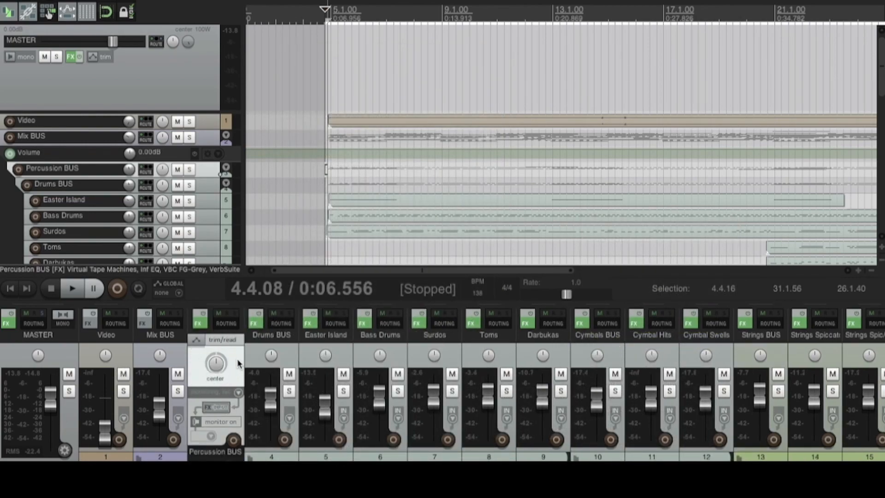
click(54, 183)
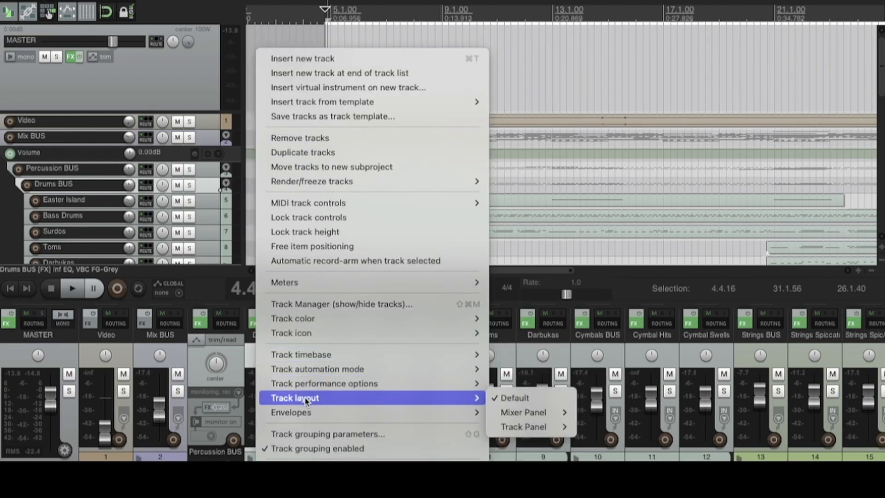
mouse_move(523, 425)
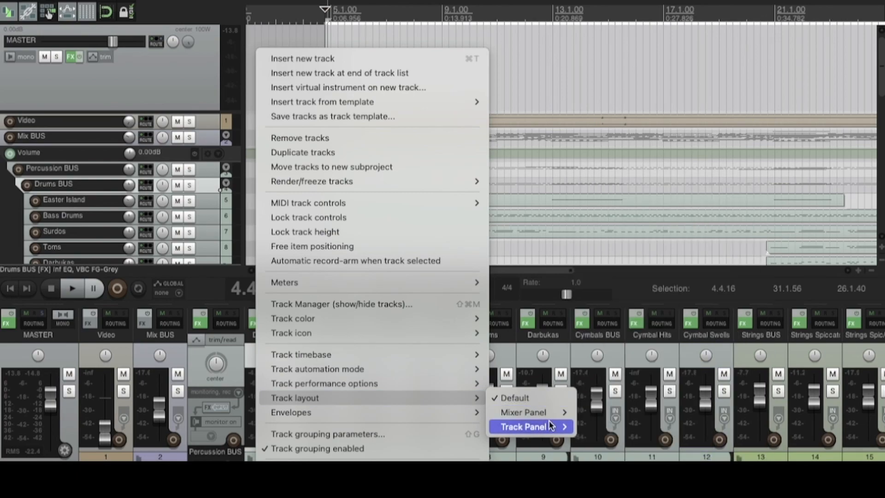
Apply the ca - Large mixer panel layout to the Drums BUS strip.
click(523, 426)
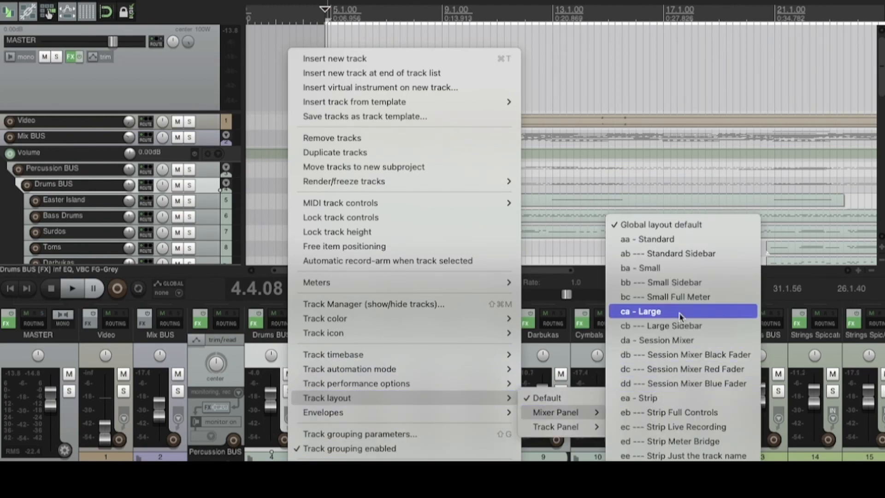
click(639, 310)
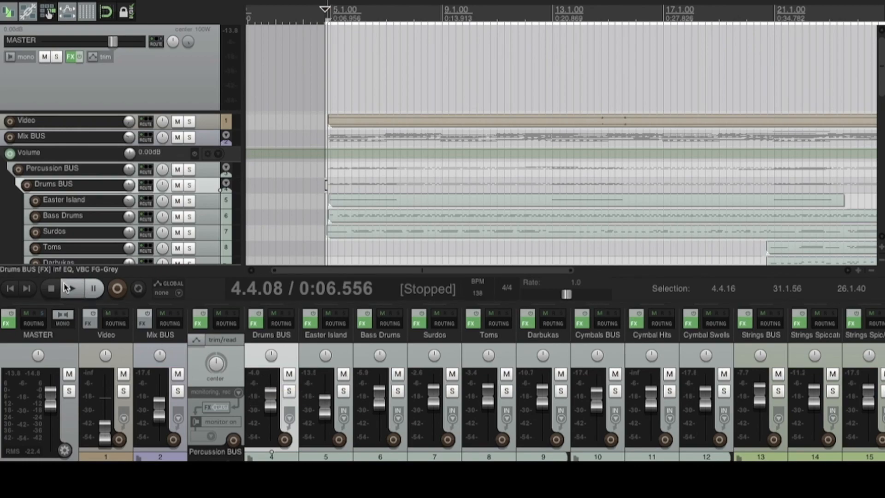
mouse_move(70, 289)
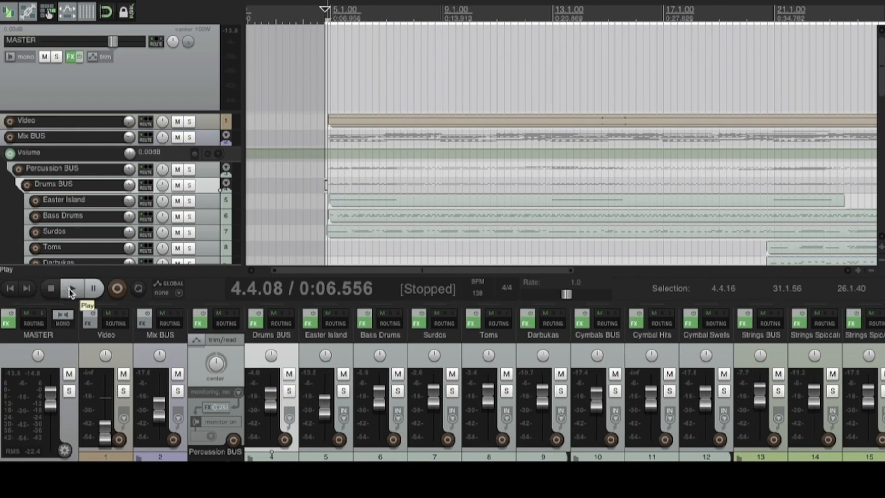
click(70, 288)
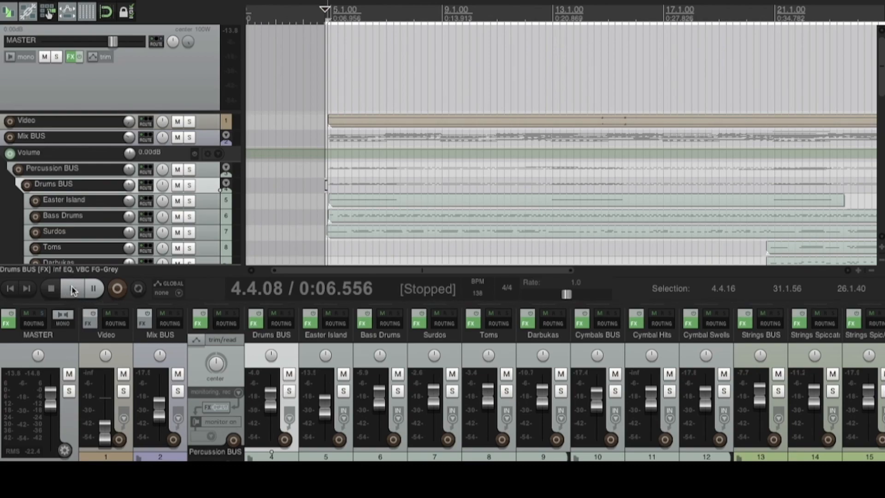
mouse_move(72, 288)
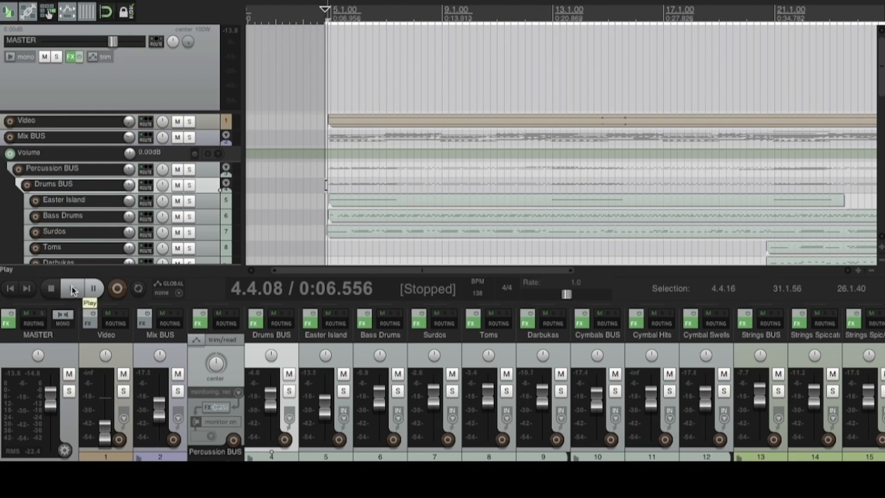